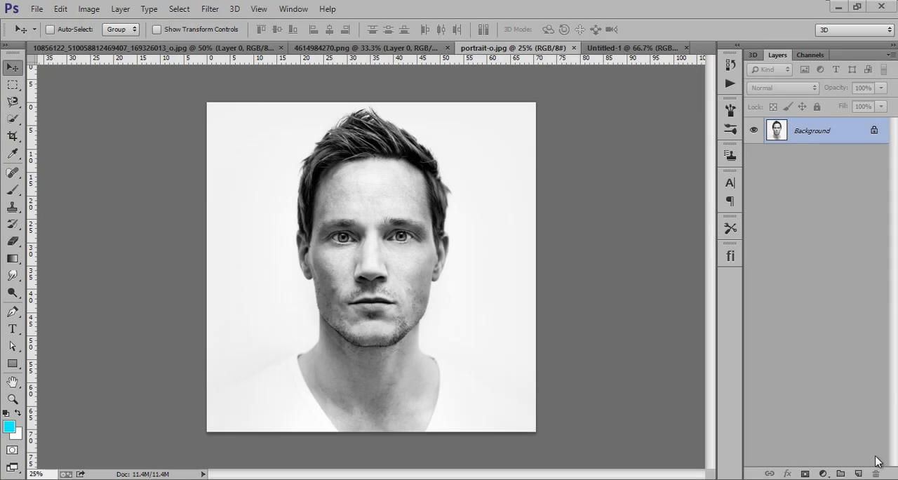
pyautogui.moveTo(842, 440)
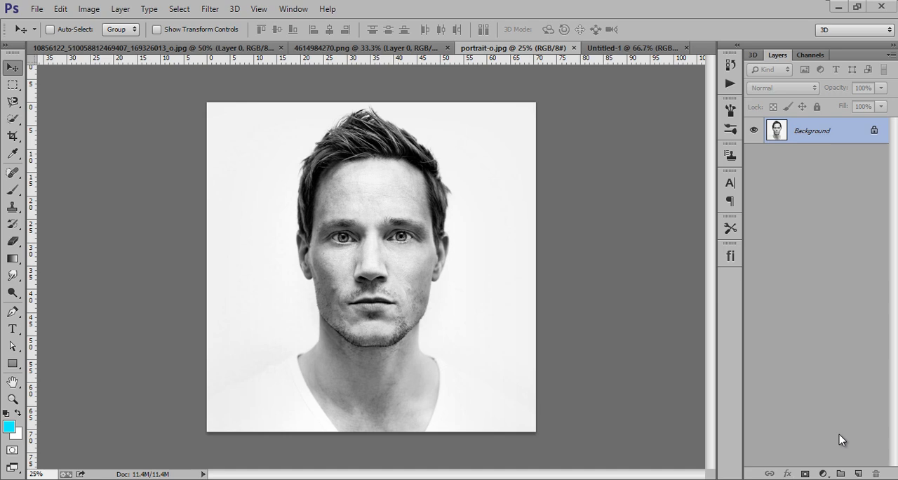
pyautogui.moveTo(811, 359)
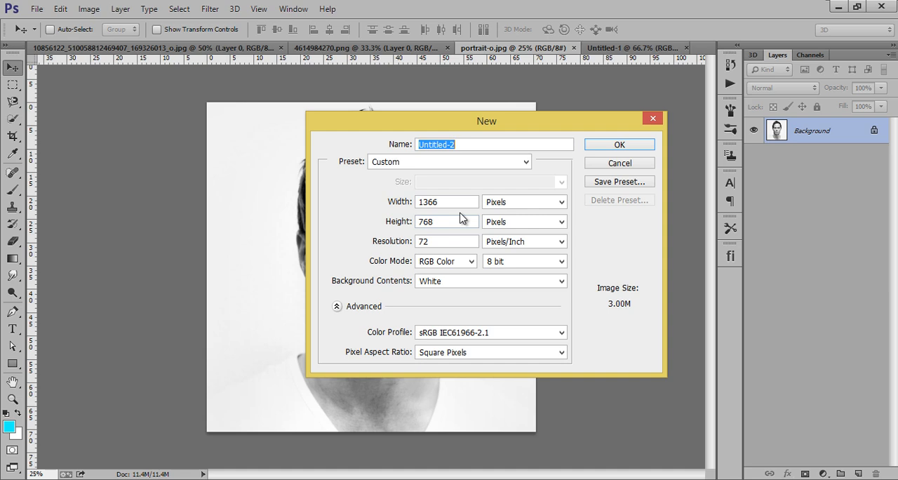
pyautogui.moveTo(461, 203)
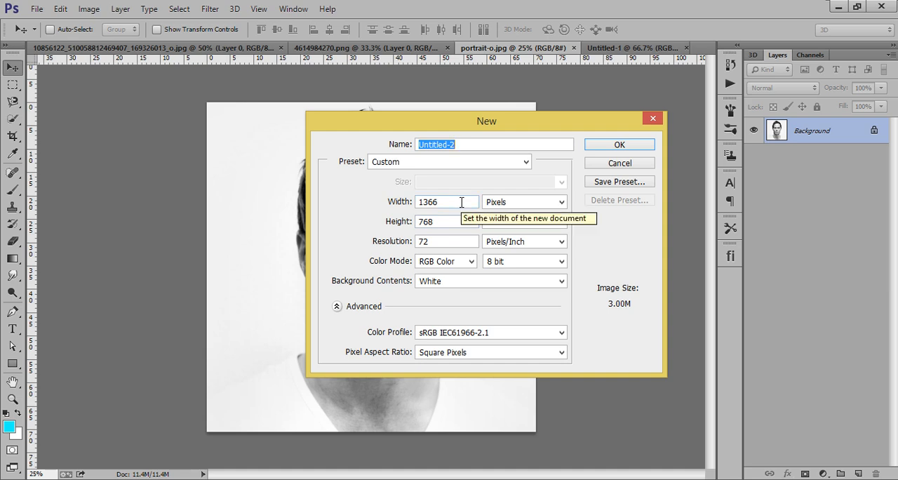
# - Create a new 1366 × 768 px, 72 ppi white document
pyautogui.click(450, 222)
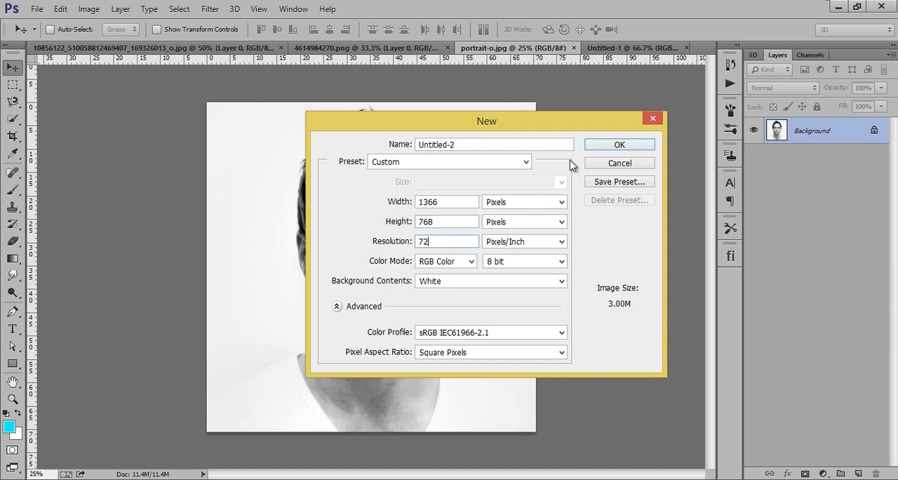
pyautogui.click(619, 145)
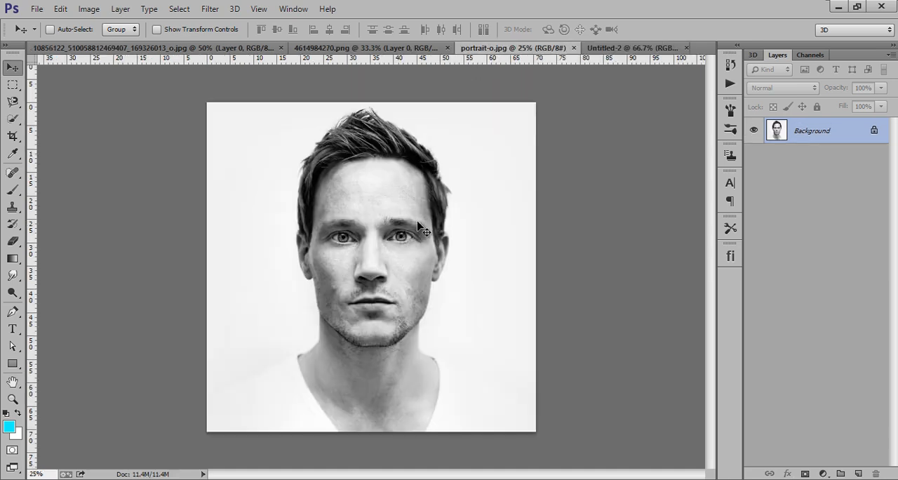
pyautogui.moveTo(875, 133)
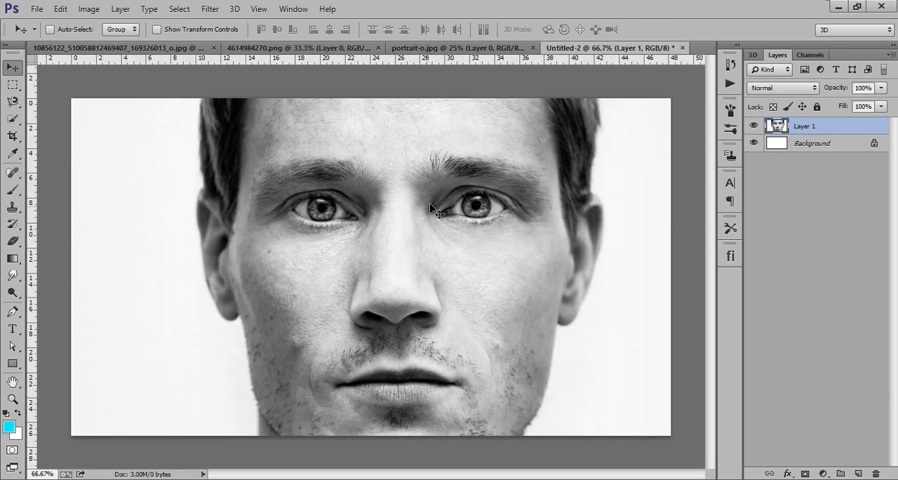
# - Convert the portrait layer to a smart object and scale it to about half size so the head fits
pyautogui.rightClick(816, 127)
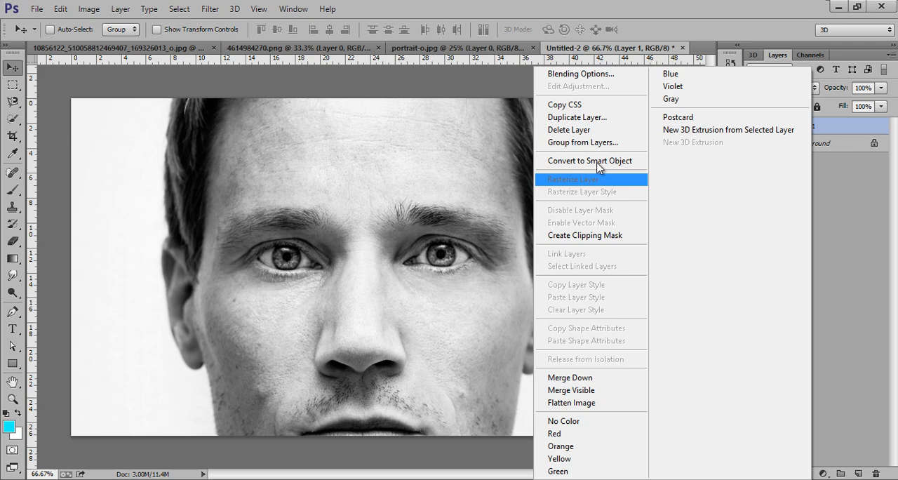
pyautogui.click(580, 179)
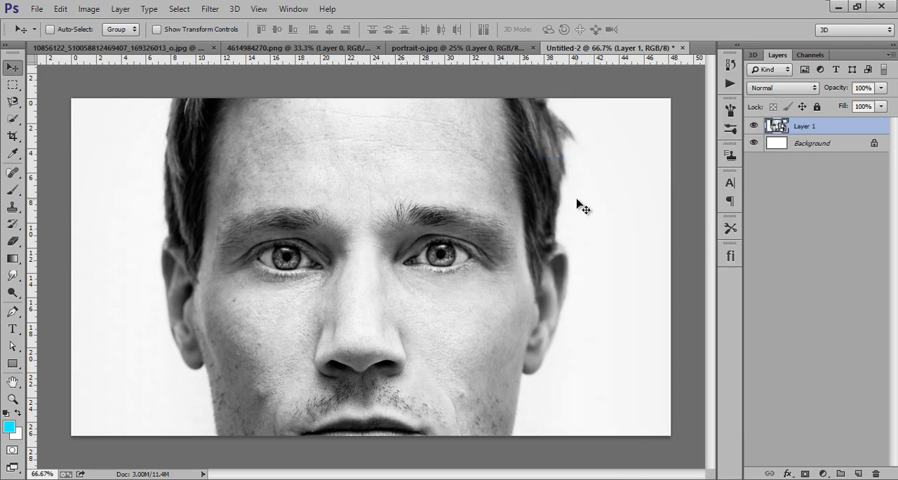
pyautogui.moveTo(830, 141)
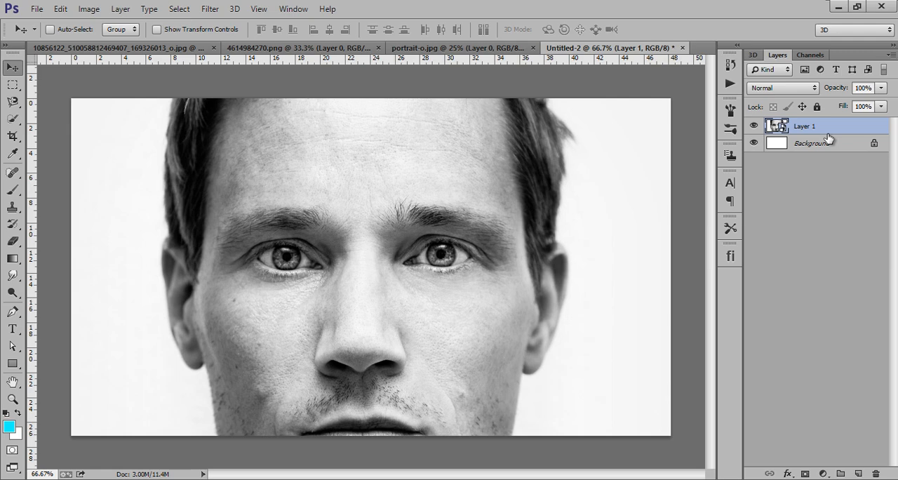
pyautogui.press('Ctrl+t')
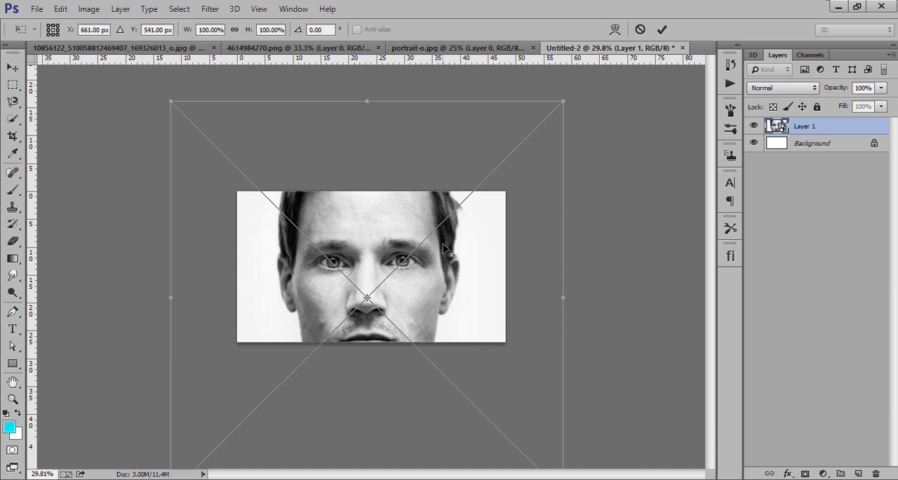
pyautogui.moveTo(561, 101); pyautogui.dragTo(475, 191)
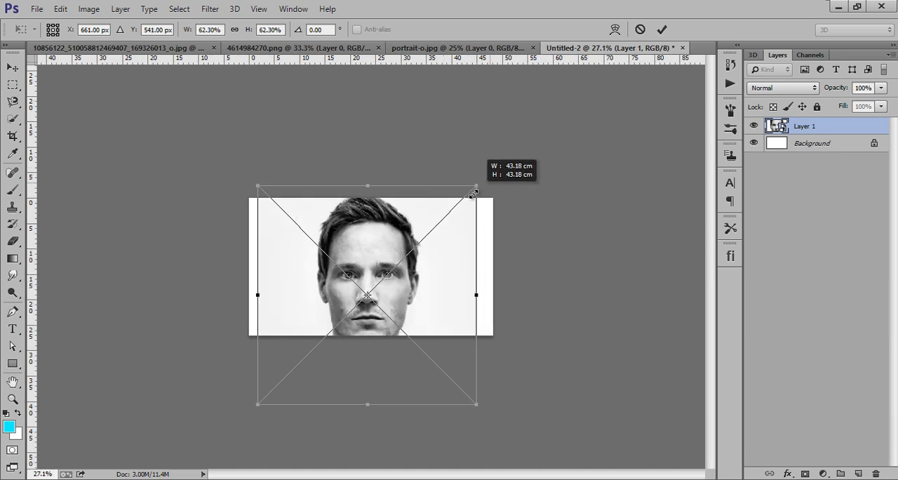
pyautogui.moveTo(474, 191); pyautogui.dragTo(456, 200)
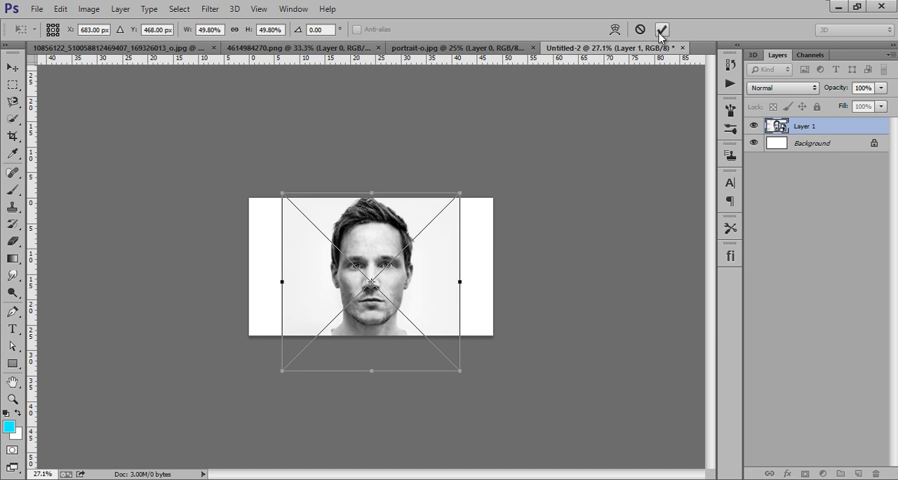
pyautogui.click(663, 27)
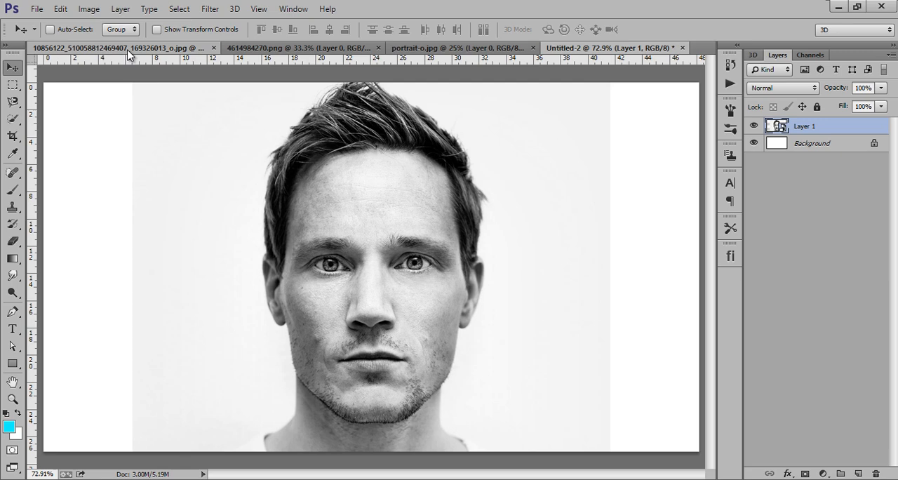
# - Bring the ink splash image onto its own layer and rotate it upright over the face
pyautogui.click(337, 48)
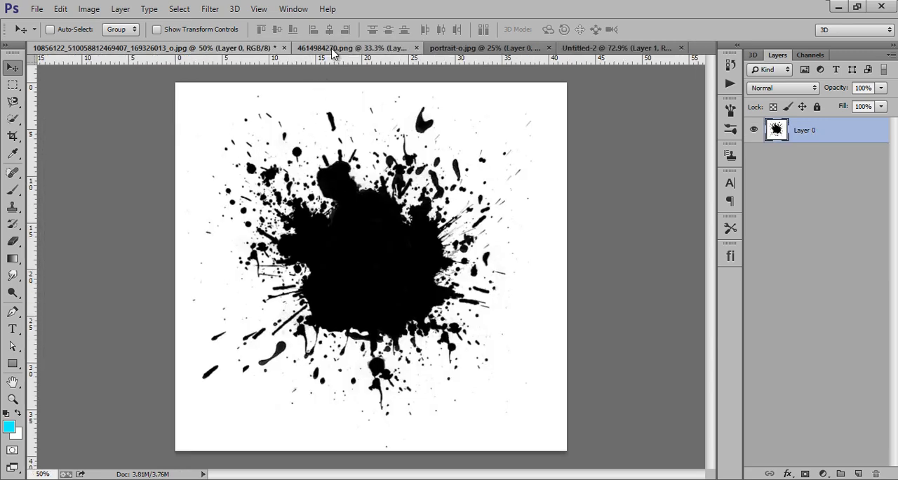
pyautogui.click(330, 47)
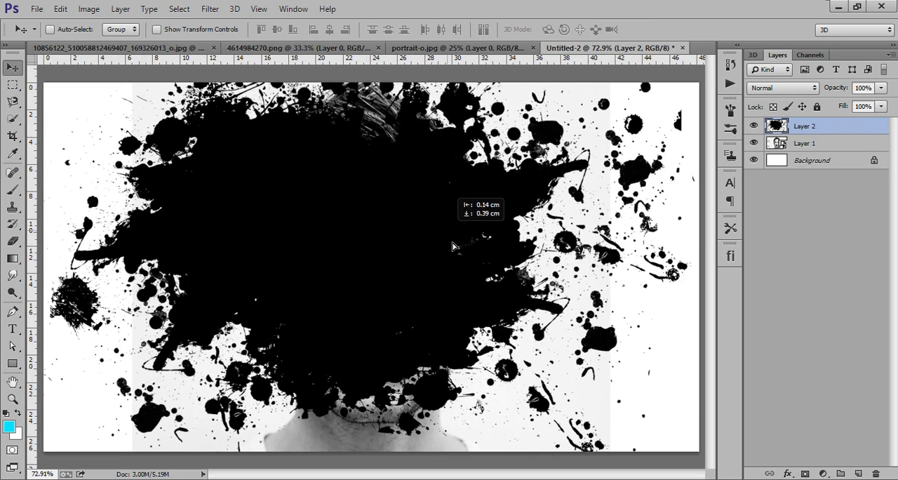
pyautogui.rightClick(806, 127)
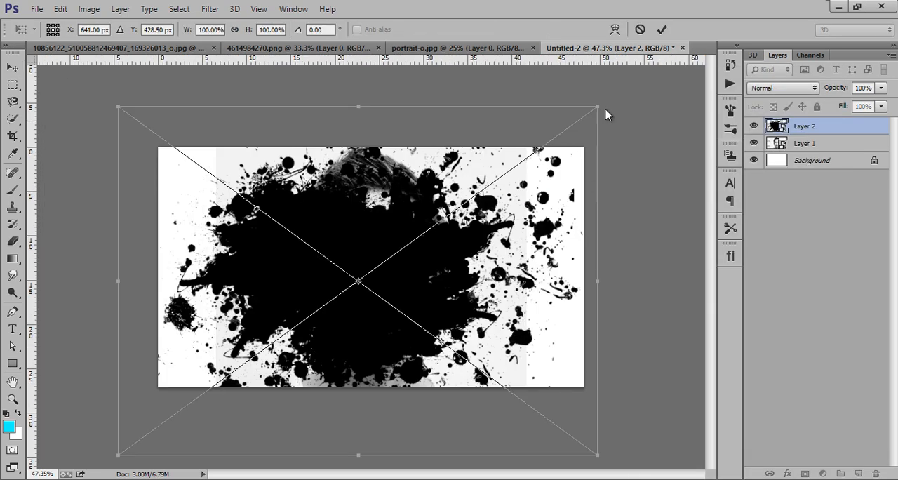
pyautogui.moveTo(595, 106); pyautogui.dragTo(526, 160)
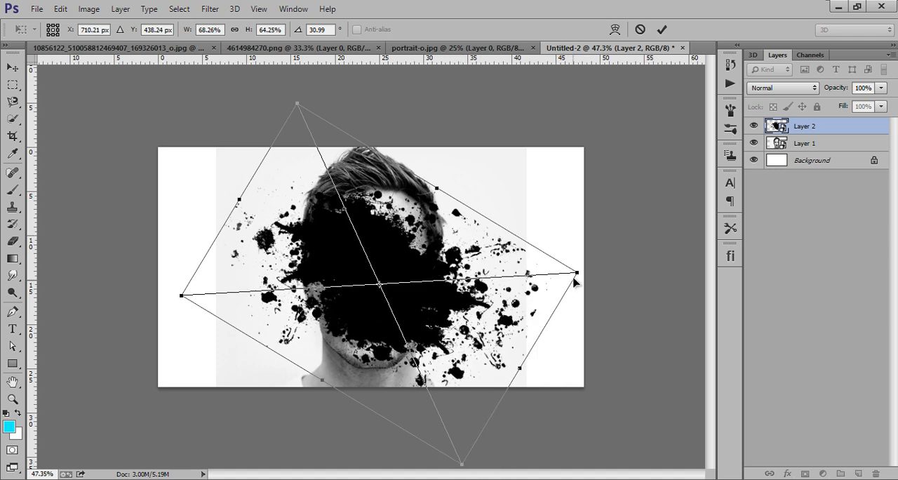
pyautogui.moveTo(575, 274); pyautogui.dragTo(464, 405)
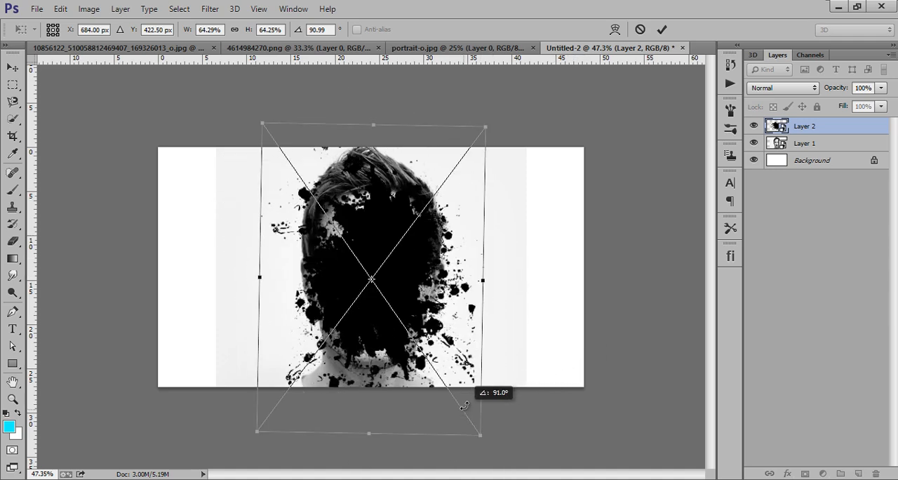
# - Resize and reshape the splash so it covers the head and upper face
pyautogui.moveTo(484, 129); pyautogui.dragTo(464, 152)
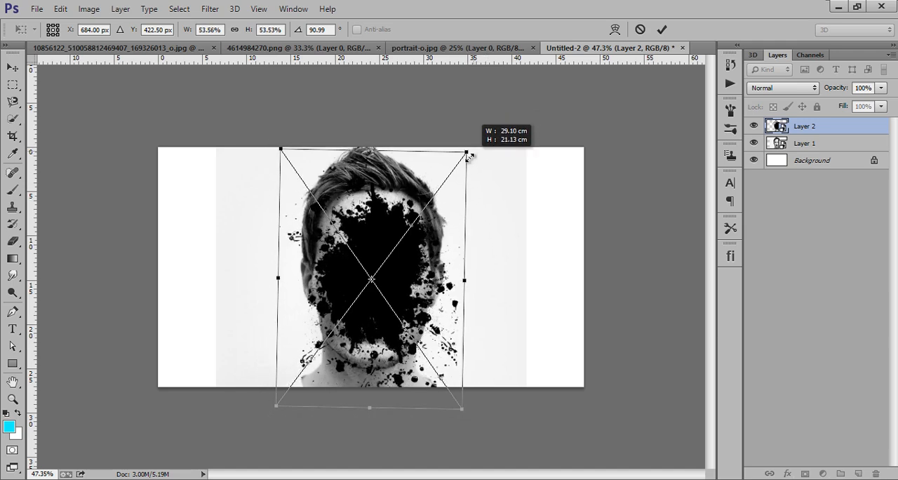
pyautogui.moveTo(466, 153); pyautogui.dragTo(455, 146)
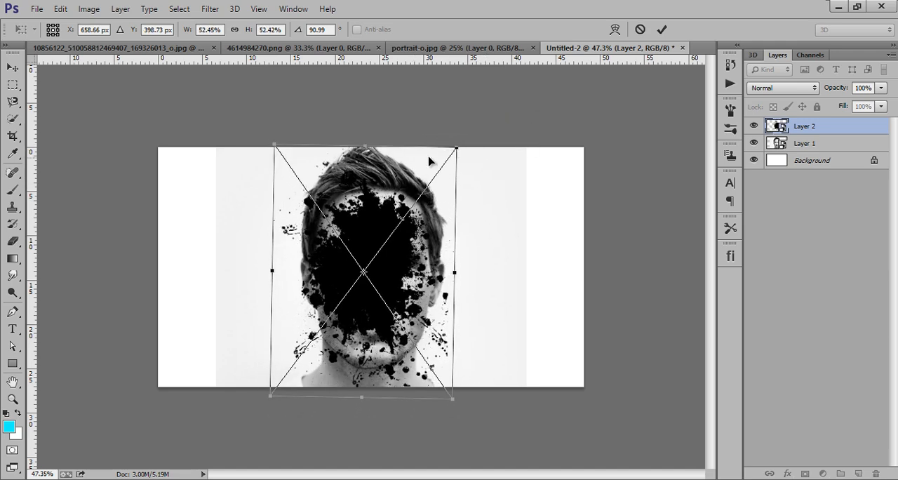
pyautogui.moveTo(455, 146); pyautogui.dragTo(461, 142)
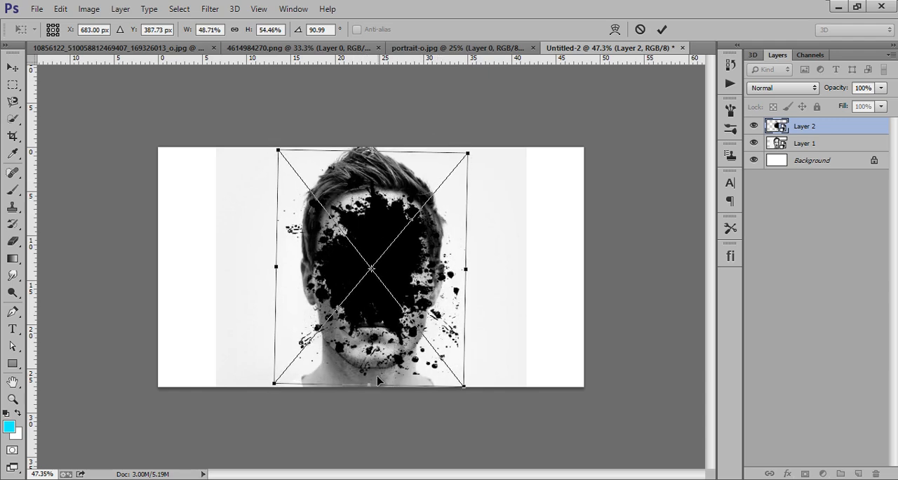
pyautogui.moveTo(466, 385); pyautogui.dragTo(483, 395)
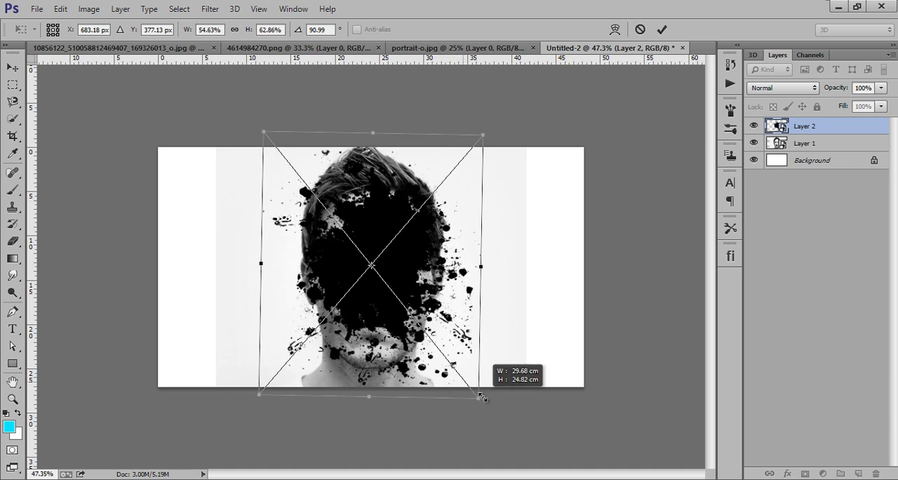
pyautogui.moveTo(483, 396); pyautogui.dragTo(491, 410)
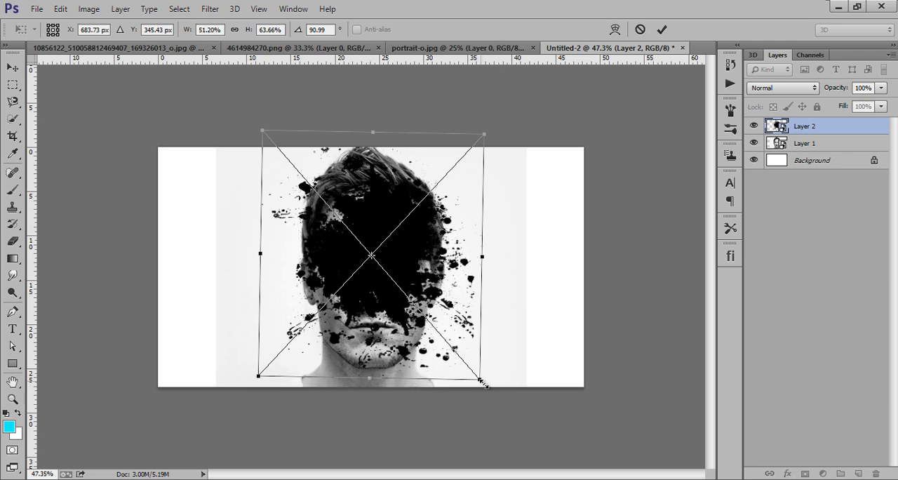
# - Enlarge the splash past the hair, tilt it slightly and commit the transform
pyautogui.moveTo(483, 376); pyautogui.dragTo(499, 401)
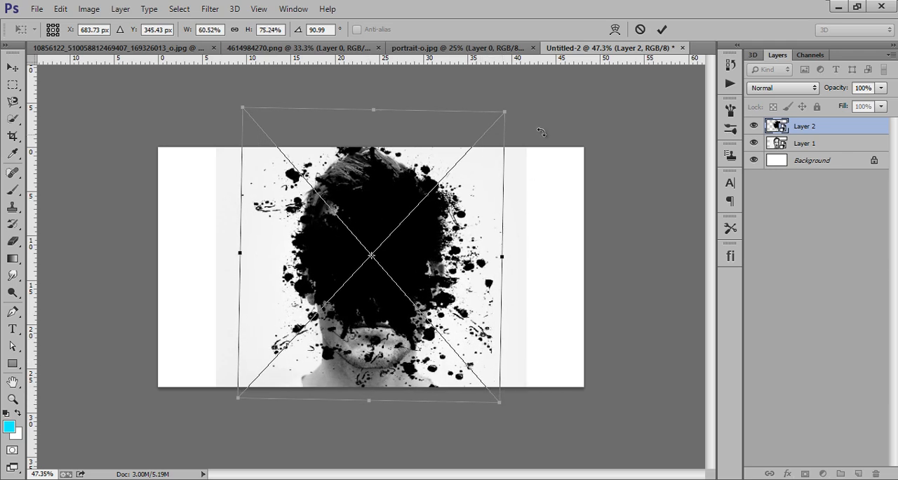
pyautogui.moveTo(505, 112); pyautogui.dragTo(498, 112)
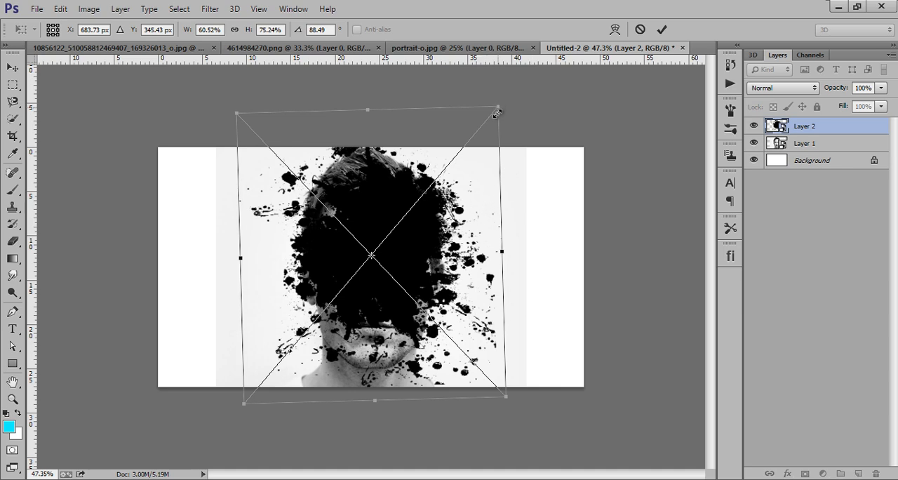
pyautogui.moveTo(496, 112); pyautogui.dragTo(495, 122)
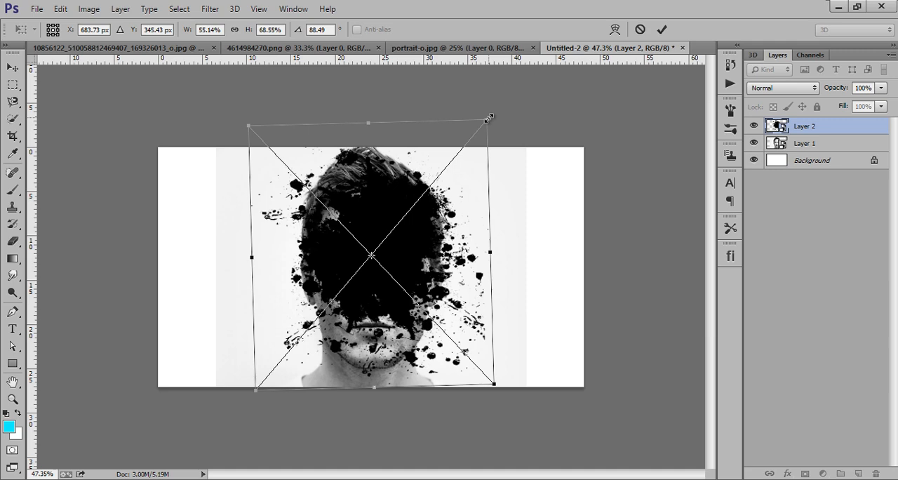
pyautogui.moveTo(490, 118); pyautogui.dragTo(473, 133)
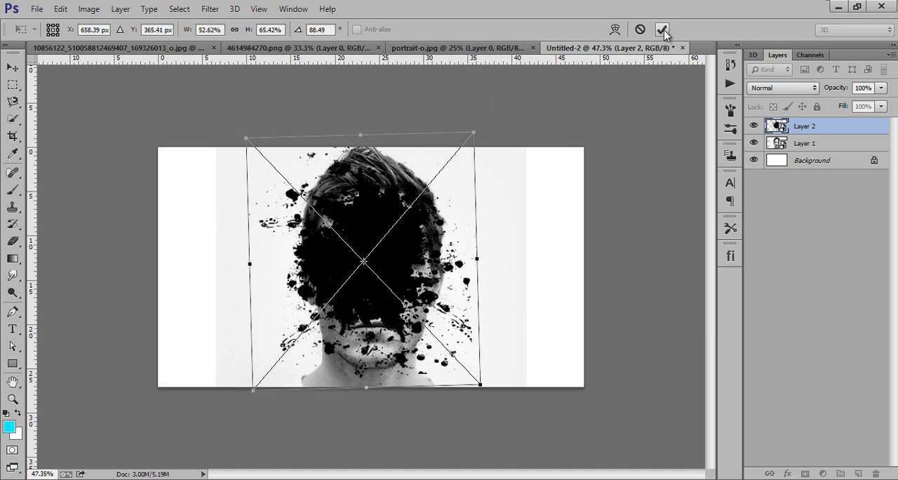
pyautogui.click(663, 30)
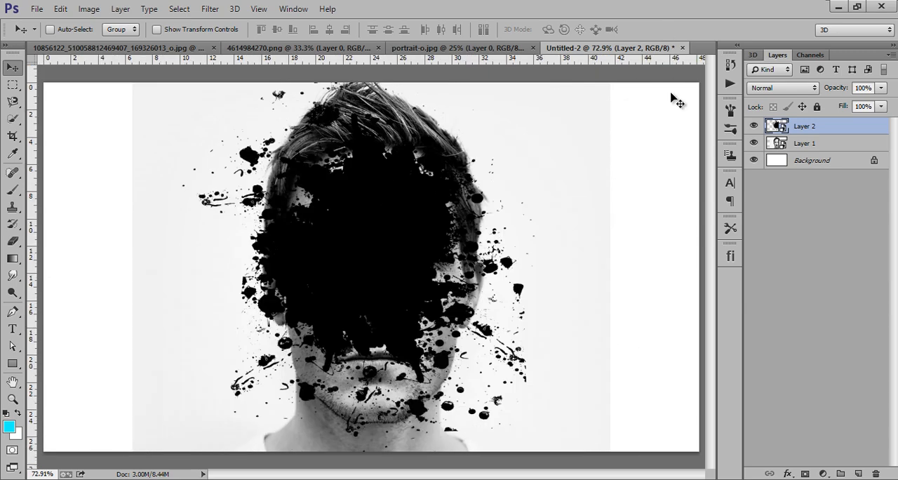
pyautogui.moveTo(758, 143)
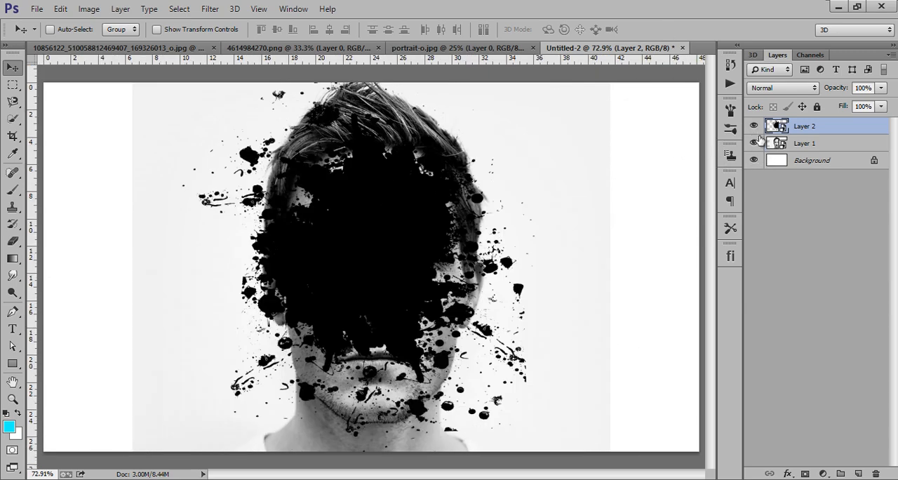
# - Hide the splatter layer and add a white layer masked by the splatter shape over the portrait
pyautogui.click(749, 126)
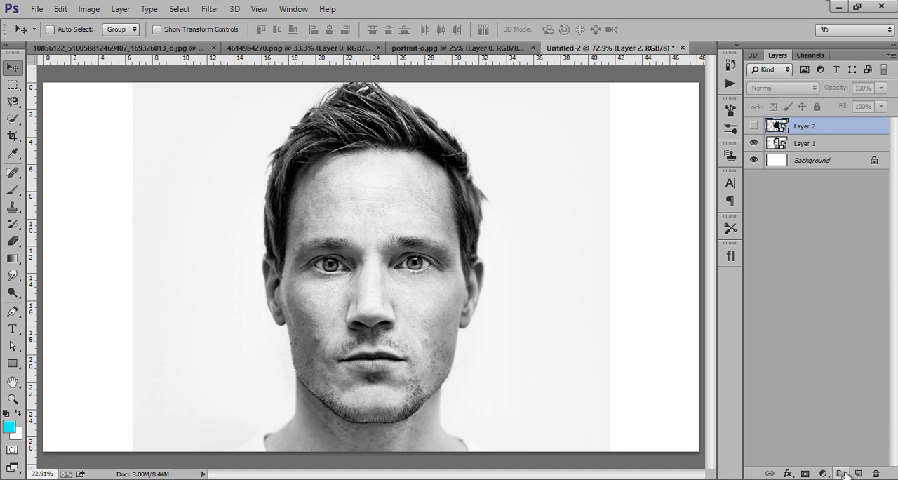
pyautogui.click(859, 473)
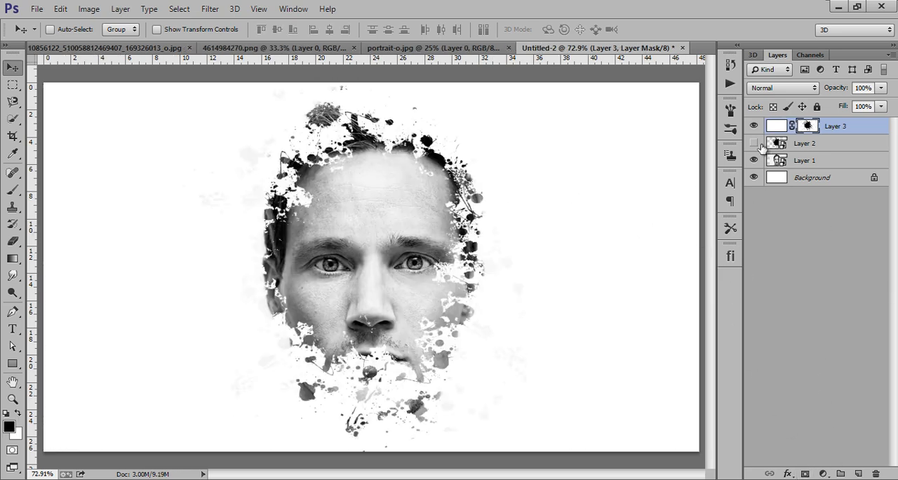
pyautogui.click(753, 143)
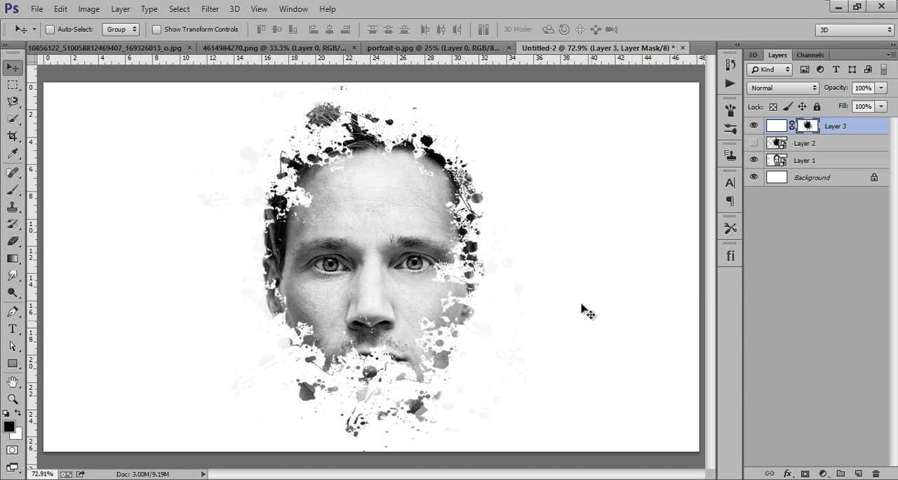
pyautogui.moveTo(652, 309)
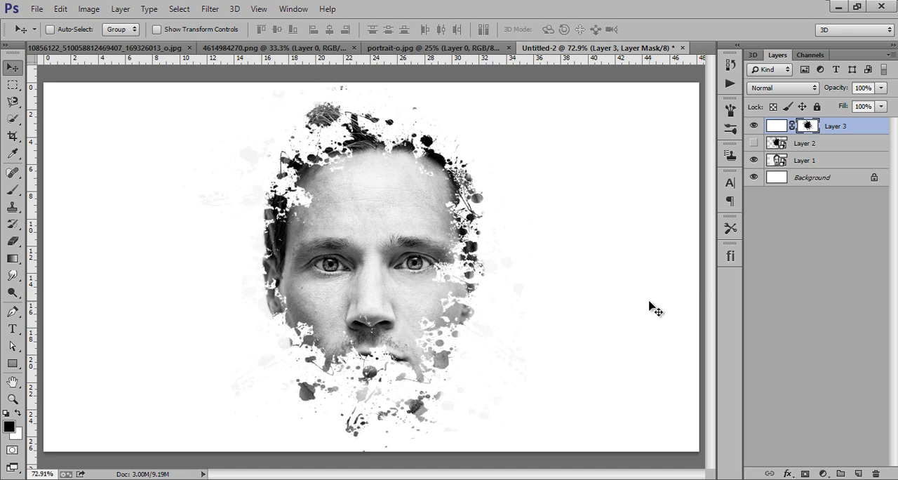
pyautogui.moveTo(758, 226)
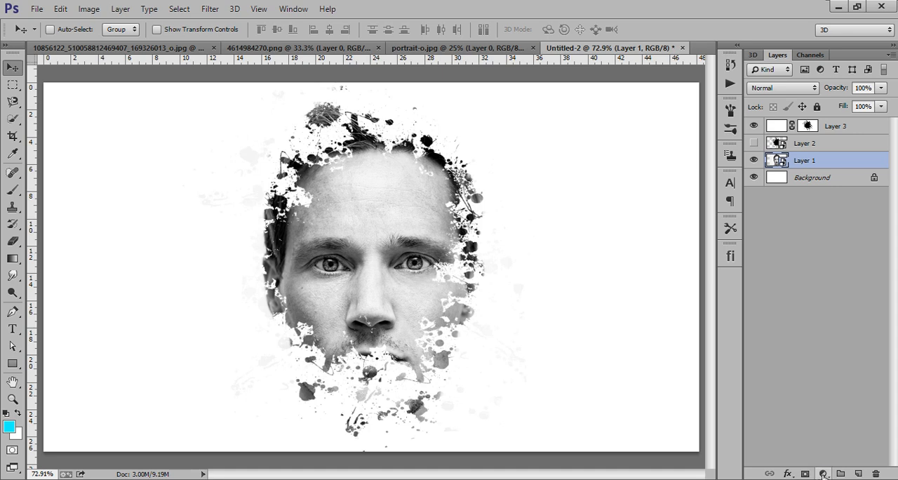
# - Add a Levels adjustment above the portrait and paint its mask to keep the forehead brighter
pyautogui.click(826, 474)
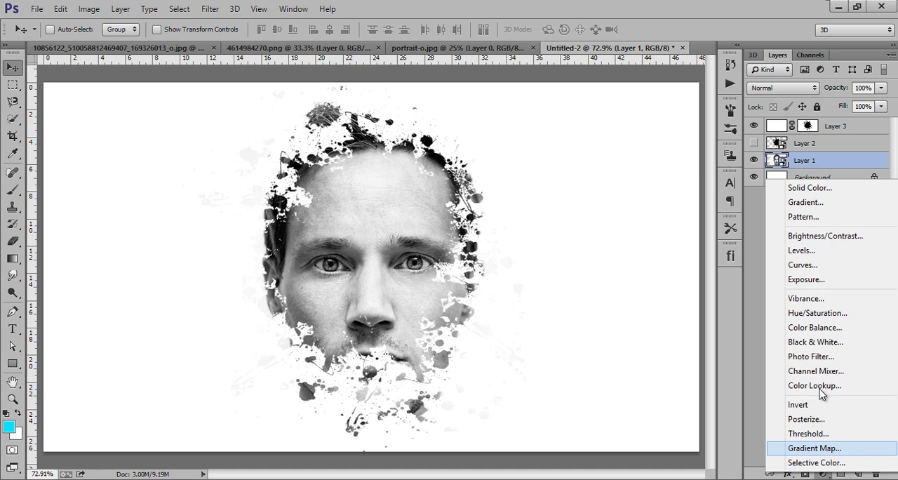
pyautogui.click(801, 250)
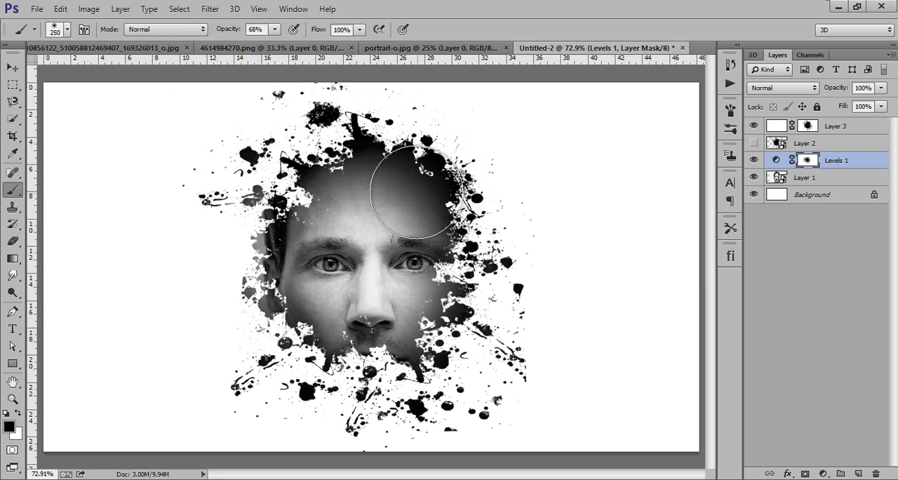
pyautogui.moveTo(414, 190); pyautogui.dragTo(405, 274)
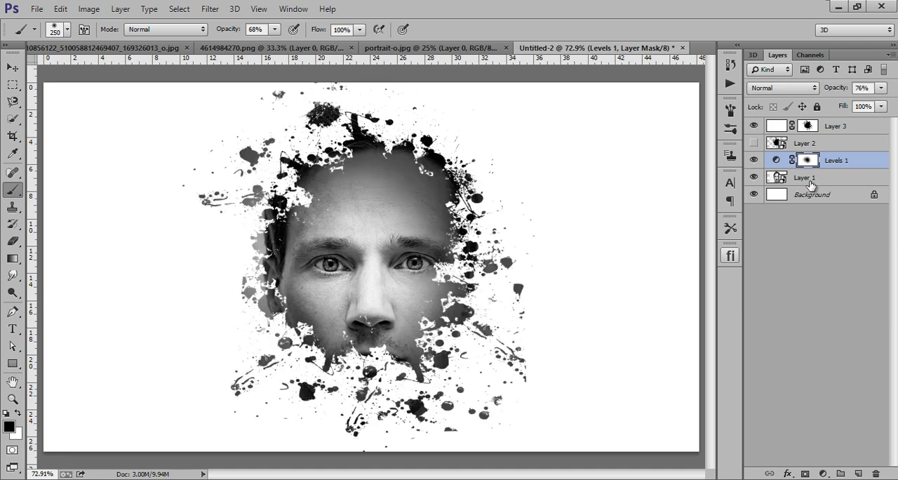
pyautogui.moveTo(882, 194)
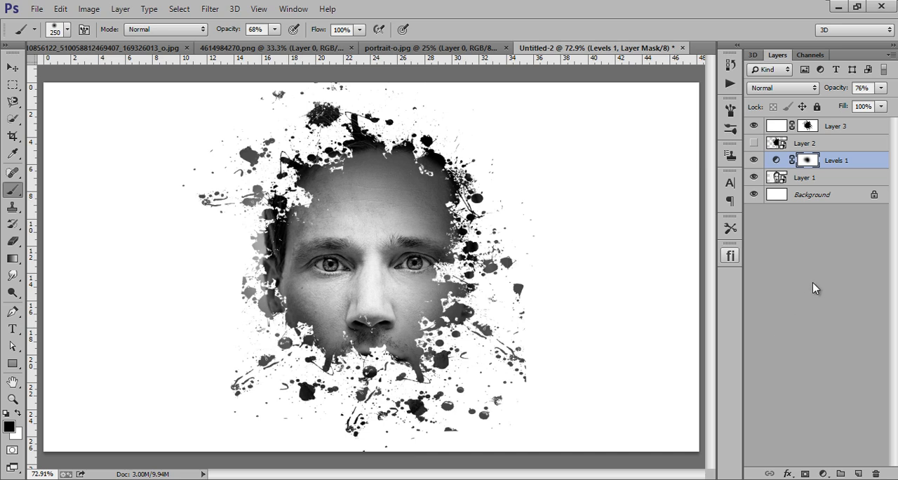
pyautogui.moveTo(823, 325)
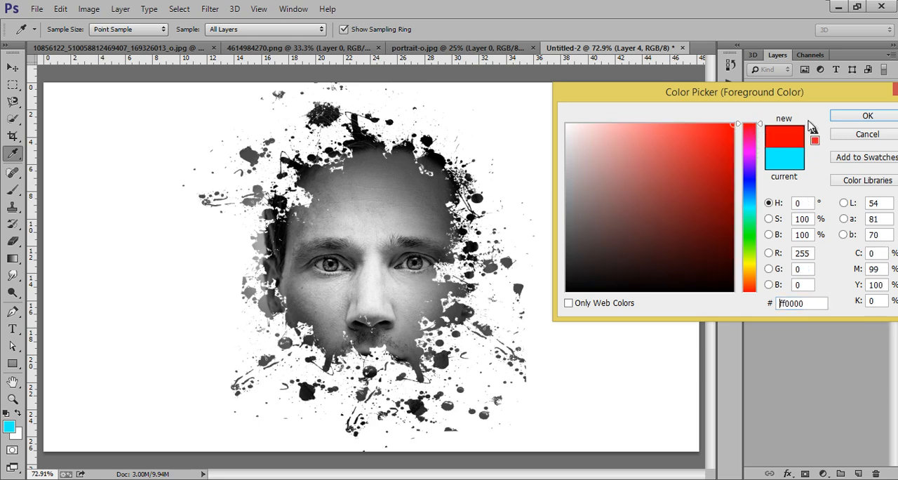
# - Paint a bright red wash over the upper-left face and blend it with Screen mode
pyautogui.click(865, 115)
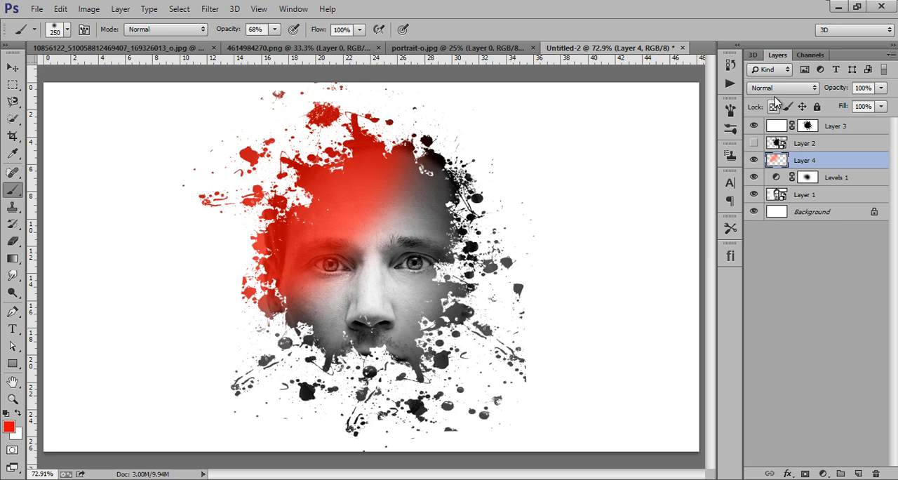
pyautogui.click(783, 88)
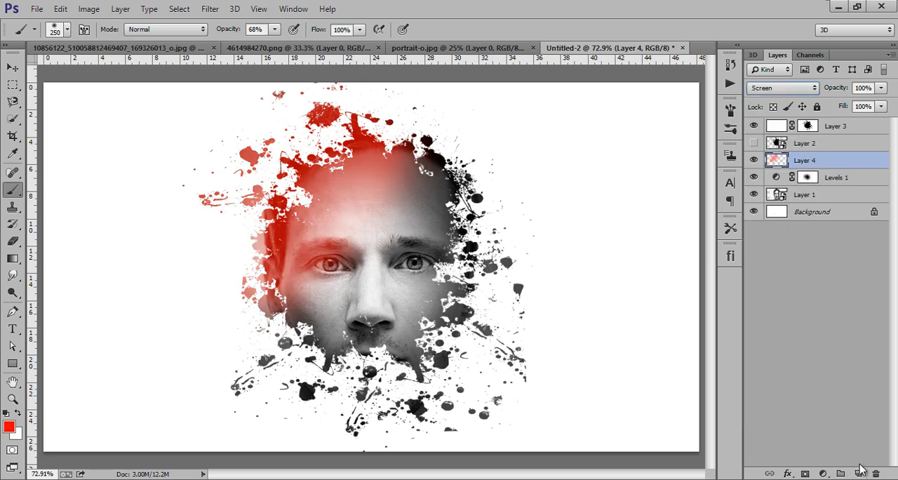
pyautogui.click(786, 87)
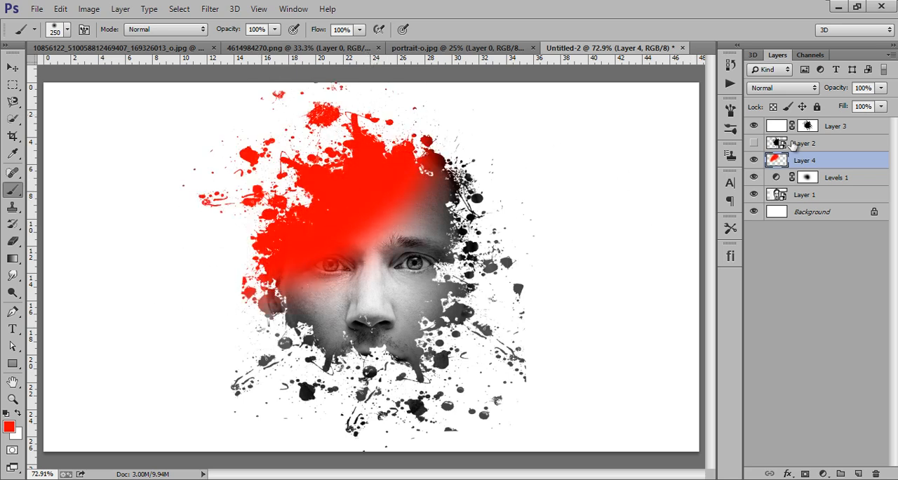
pyautogui.click(783, 90)
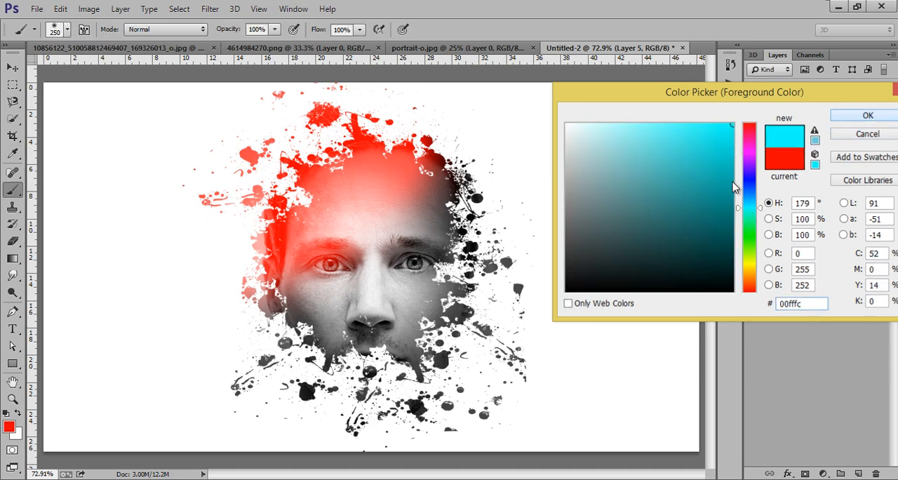
# - Paint a cyan wash over the lower face and beard, Screen-blended at 56% opacity
pyautogui.click(868, 115)
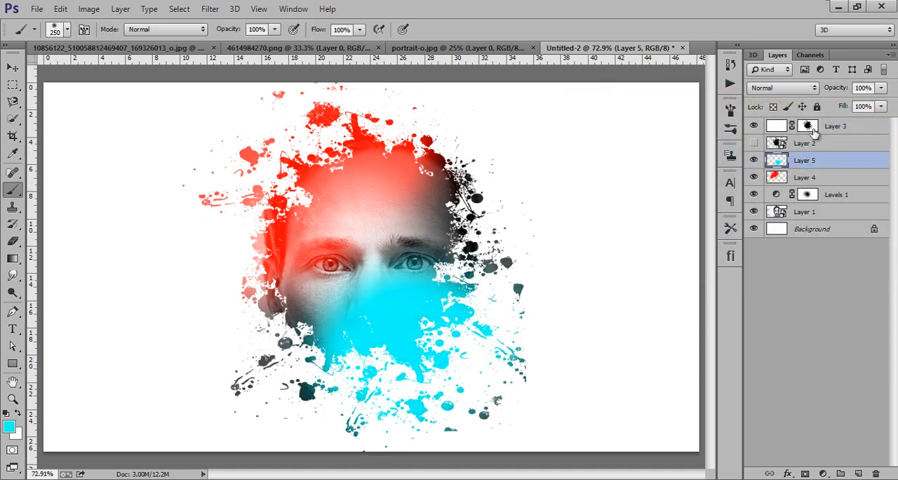
pyautogui.click(781, 87)
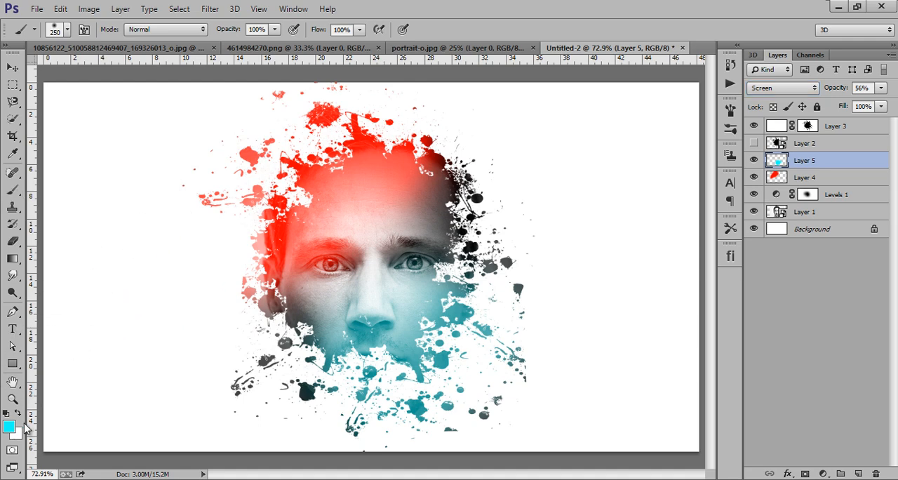
pyautogui.click(11, 424)
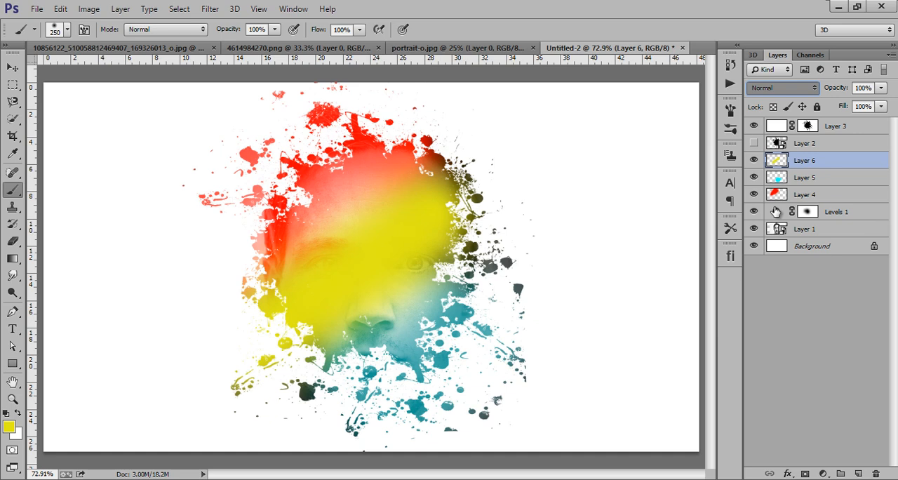
# - Cycle the yellow wash through Screen, Lighten and Color Dodge, settle on Soft Light at 58%, then select the portrait layer
pyautogui.click(781, 87)
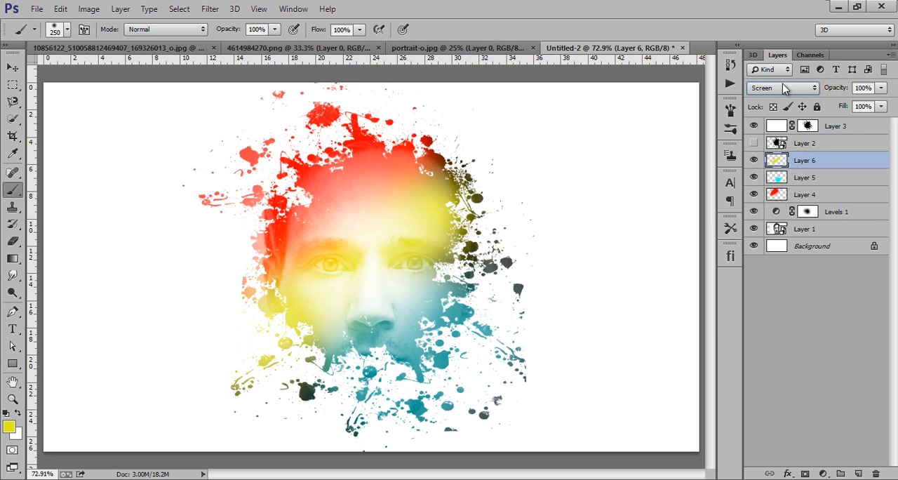
pyautogui.click(783, 87)
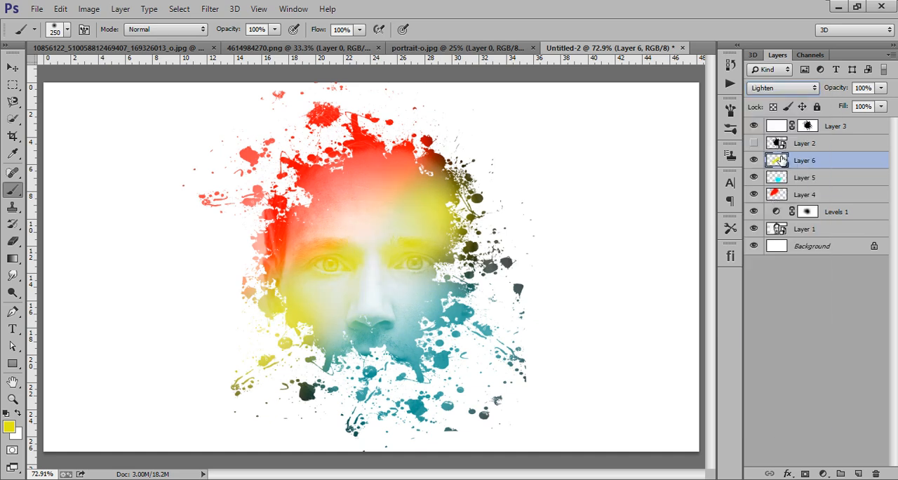
pyautogui.click(786, 88)
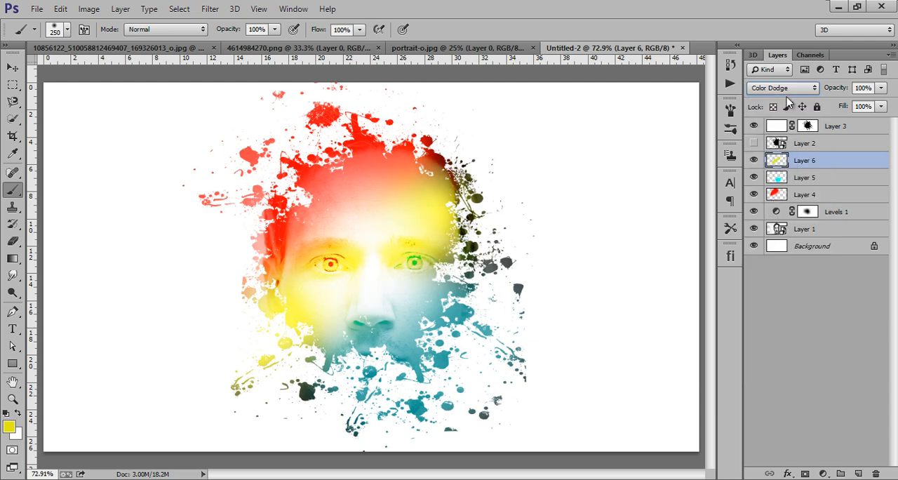
pyautogui.click(783, 87)
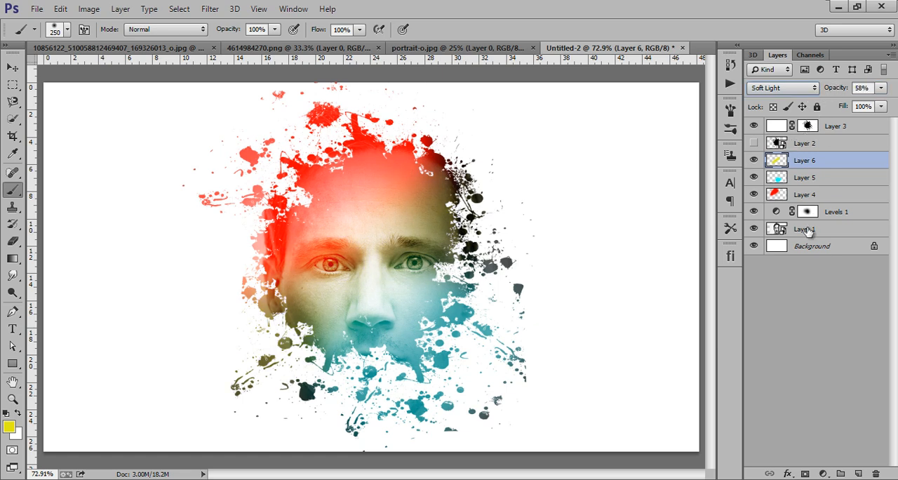
pyautogui.click(805, 229)
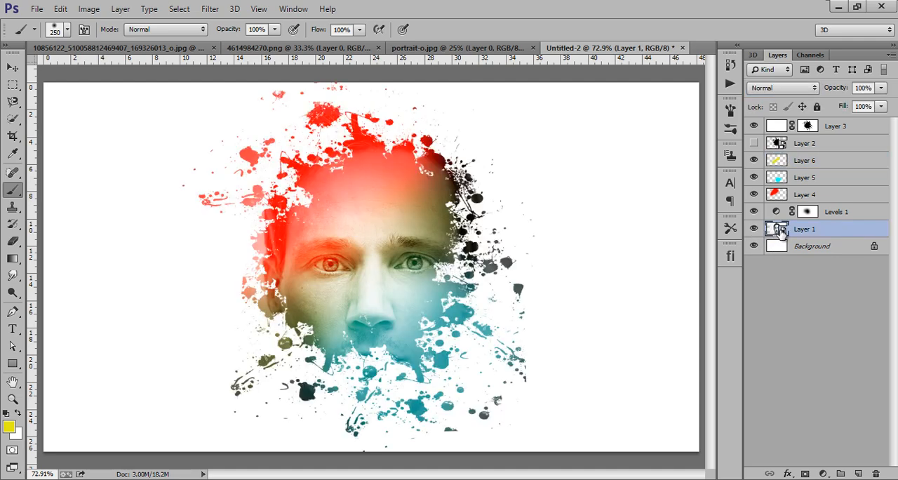
pyautogui.click(213, 8)
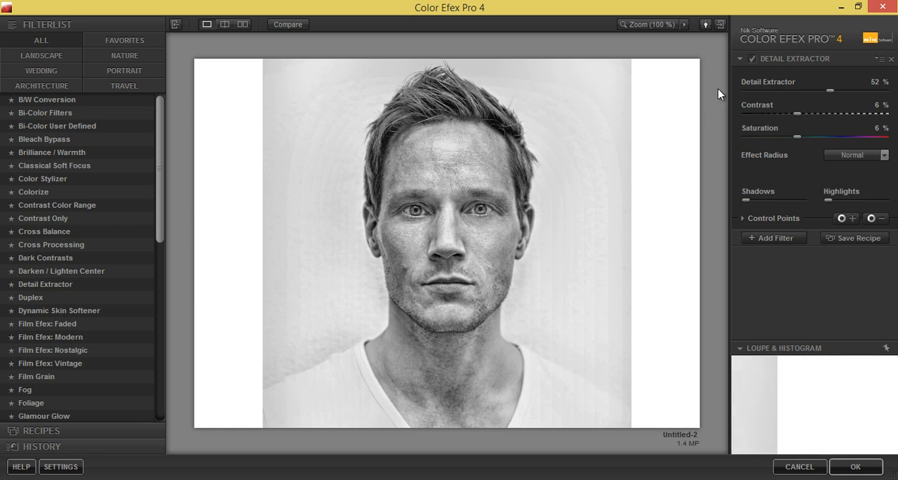
pyautogui.moveTo(765, 98)
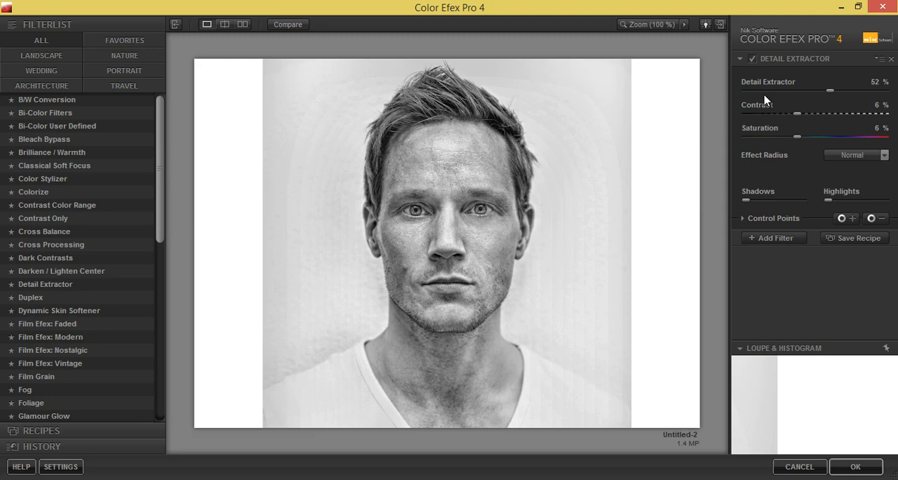
pyautogui.moveTo(648, 365)
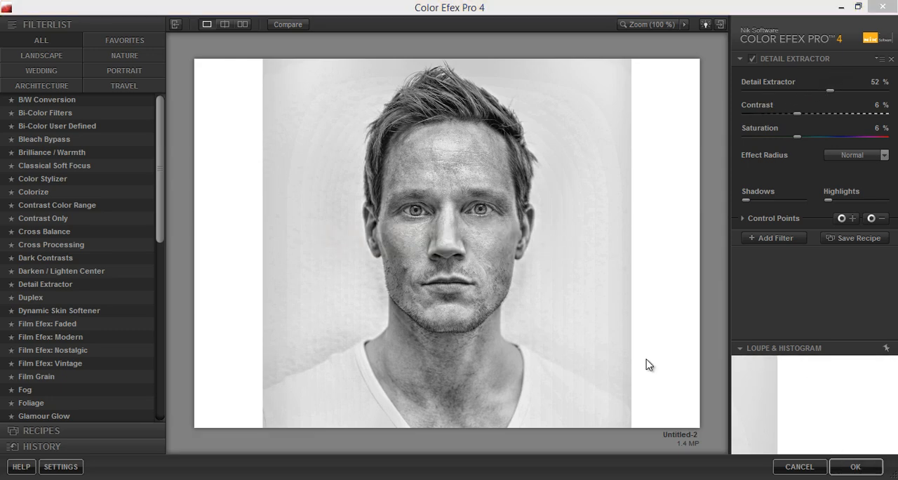
# - Apply Detail Extractor at 52% with 6% contrast and 0% saturation
pyautogui.click(837, 466)
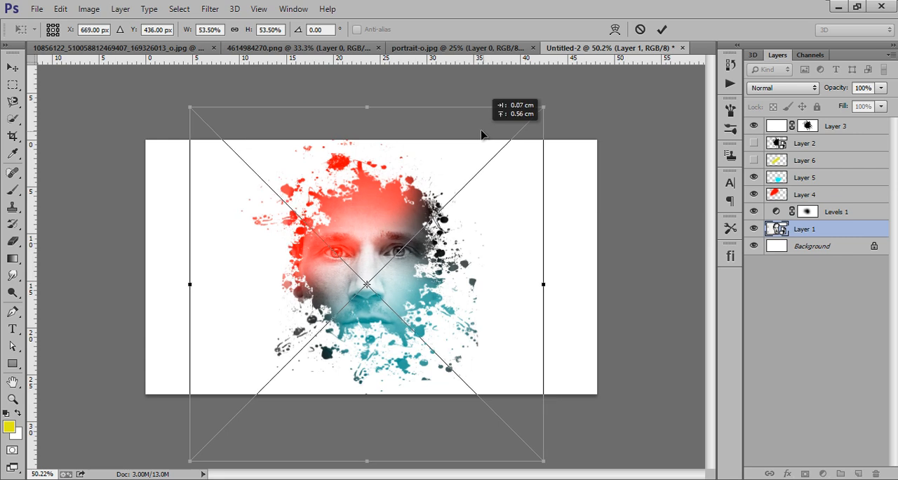
# - Scale the filtered face layer down to about 64%
pyautogui.moveTo(545, 110); pyautogui.dragTo(576, 73)
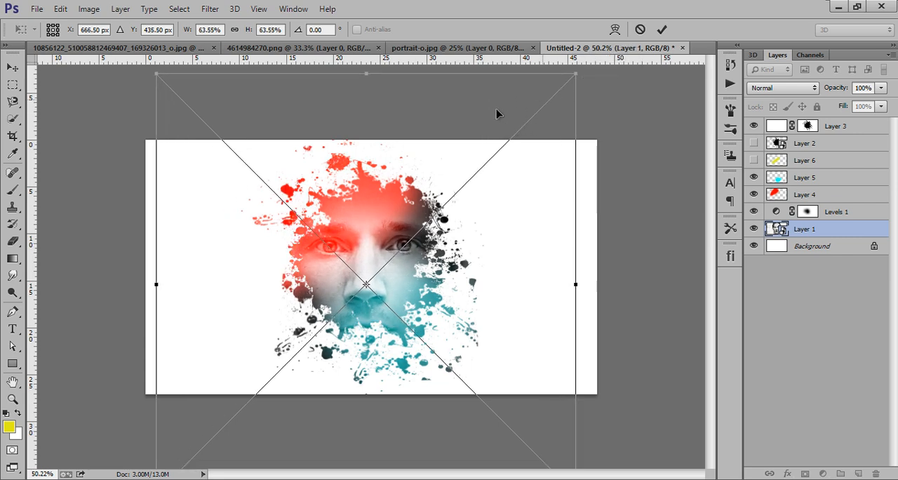
pyautogui.moveTo(499, 115); pyautogui.dragTo(481, 111)
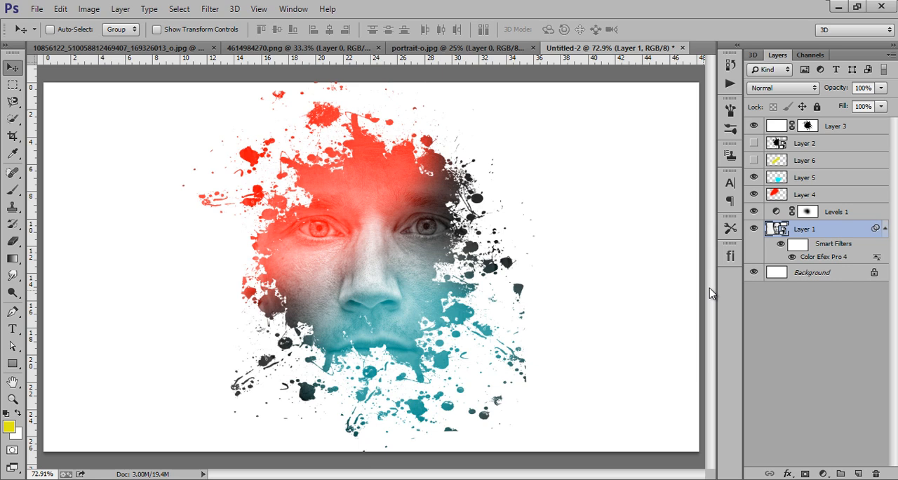
pyautogui.moveTo(836, 144)
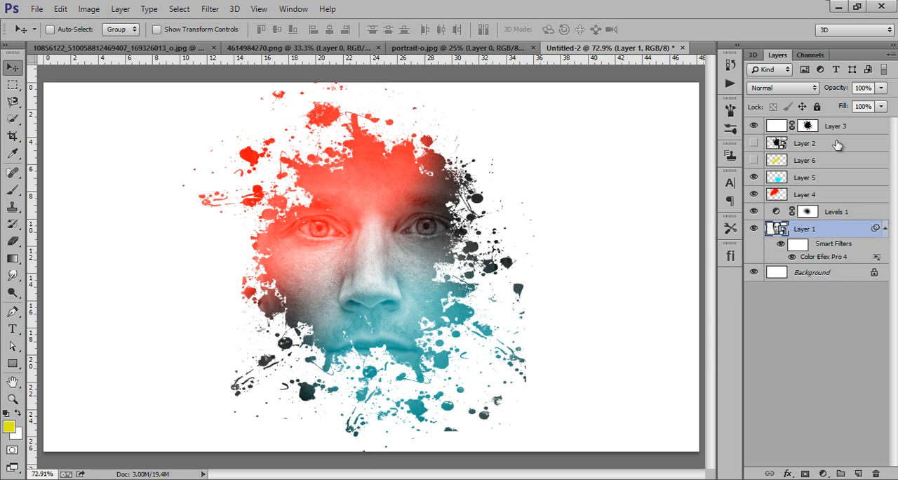
pyautogui.moveTo(842, 130)
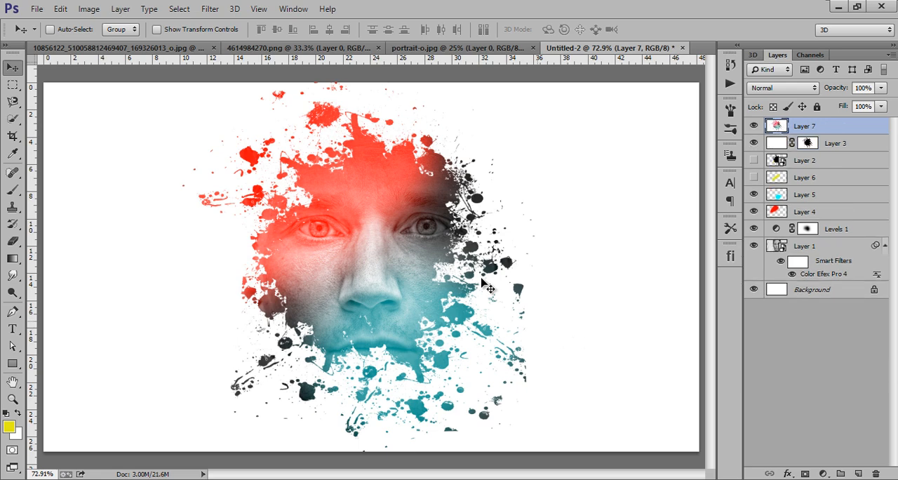
# - Send the merged top layer into the Camera Raw Filter for finishing
pyautogui.click(219, 11)
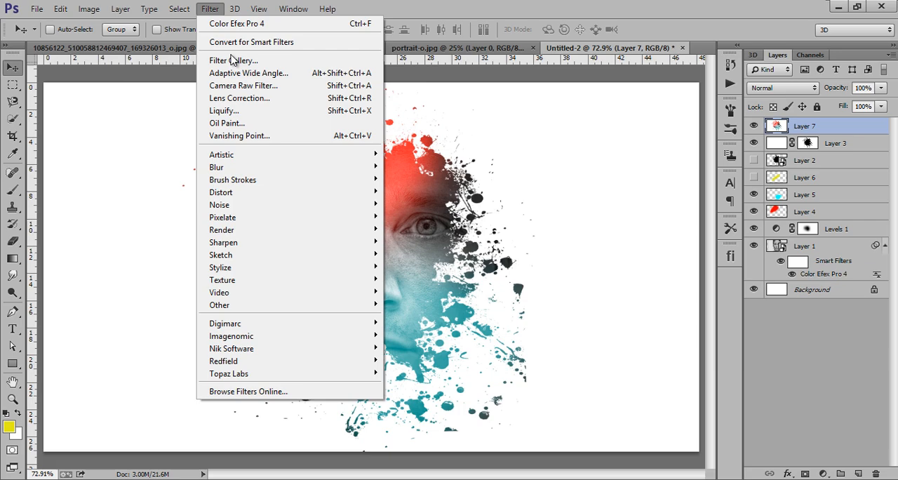
pyautogui.click(233, 59)
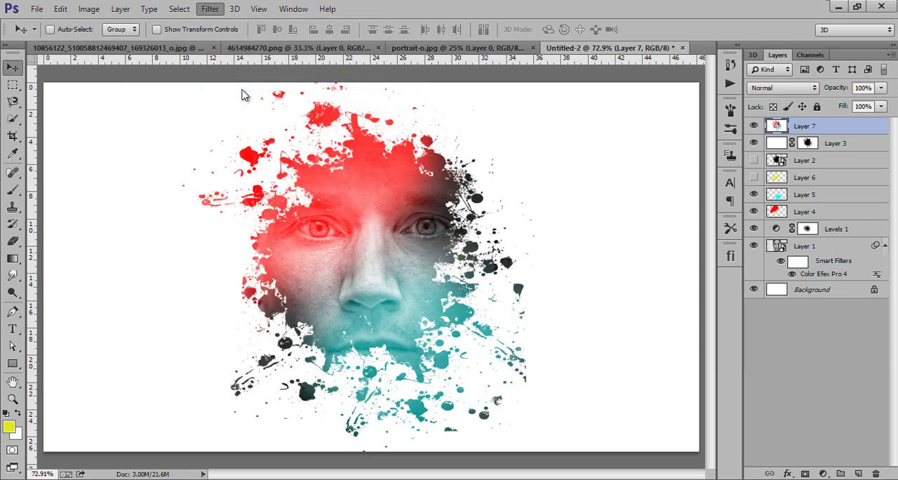
pyautogui.click(209, 8)
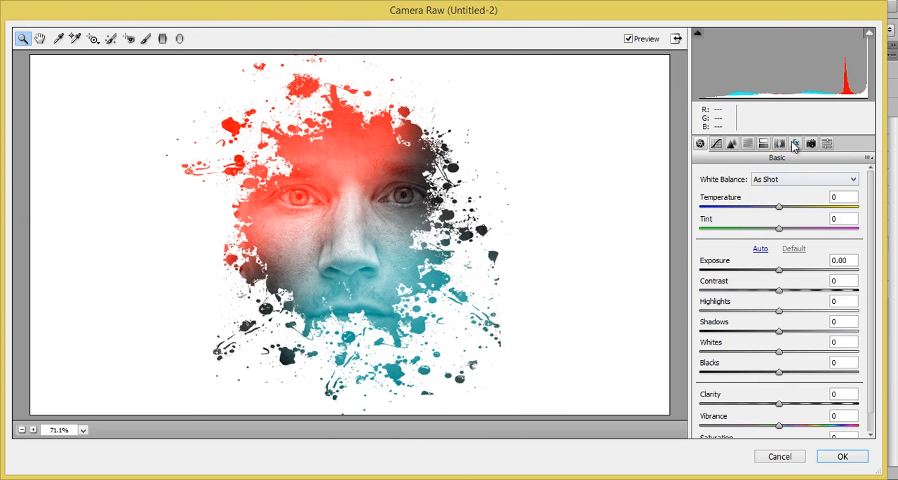
# - Try a Post Crop Vignetting amount in the FX panel to darken the edges
pyautogui.click(796, 145)
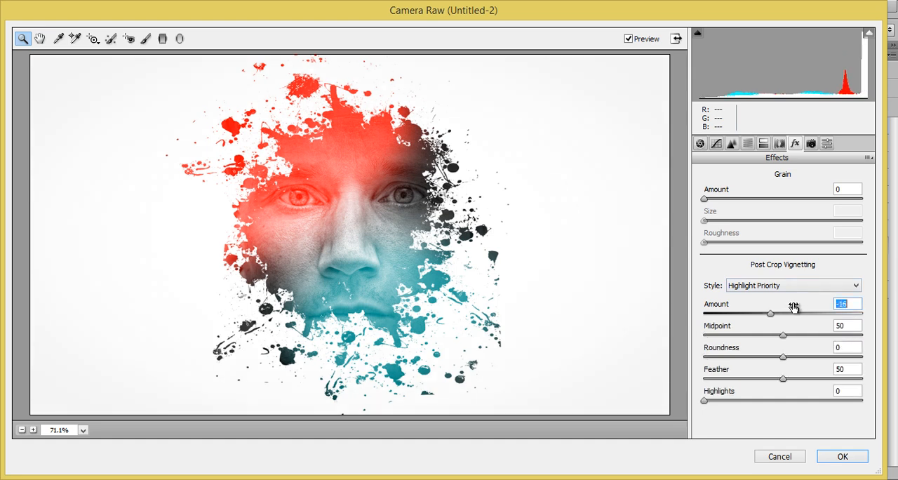
pyautogui.moveTo(770, 313); pyautogui.dragTo(755, 313)
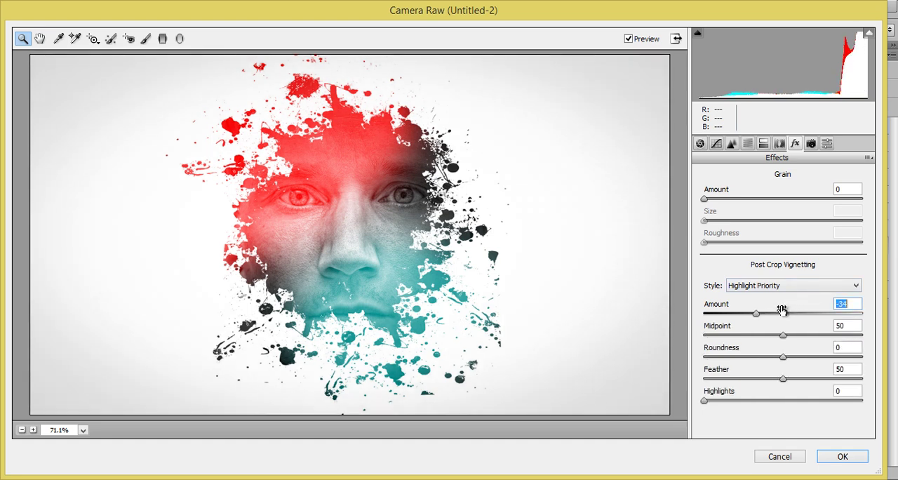
pyautogui.moveTo(784, 314); pyautogui.dragTo(752, 314)
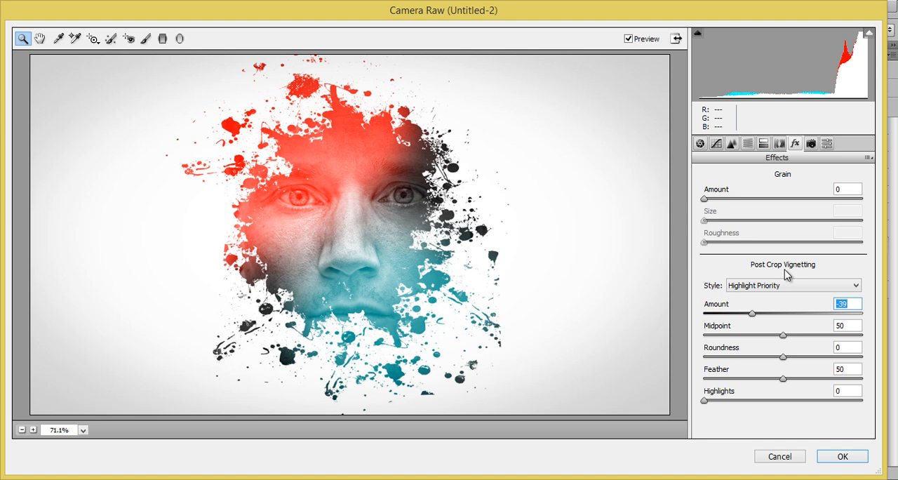
# - Set Clarity +14, Highlights -100, Shadows +100 and Whites +73 in the Basic panel
pyautogui.click(699, 143)
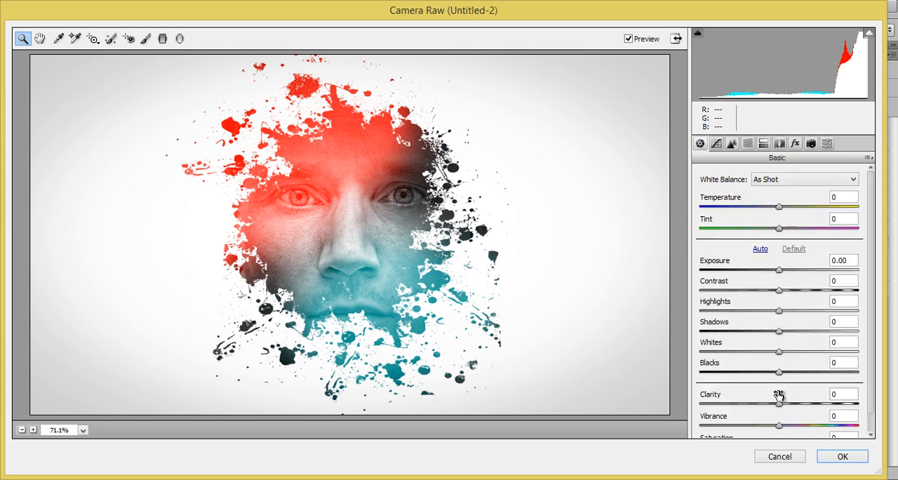
pyautogui.moveTo(779, 401); pyautogui.dragTo(786, 400)
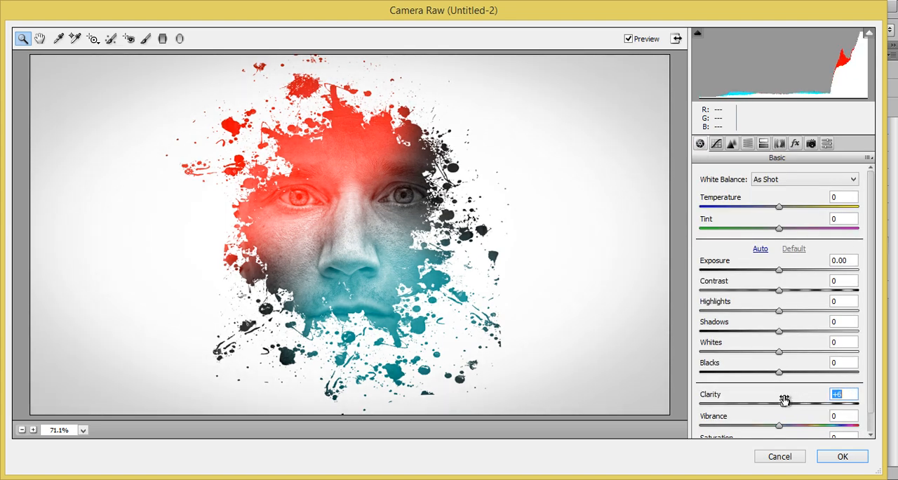
pyautogui.moveTo(779, 402); pyautogui.dragTo(792, 401)
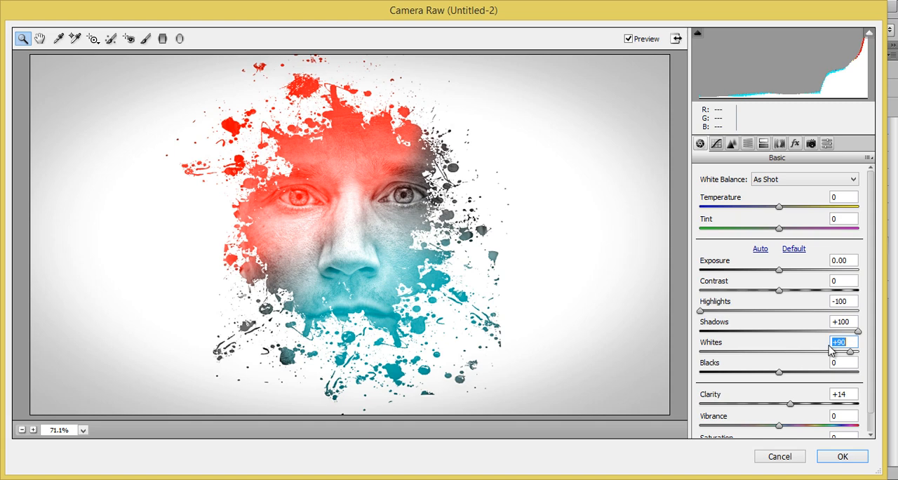
pyautogui.moveTo(849, 353); pyautogui.dragTo(842, 352)
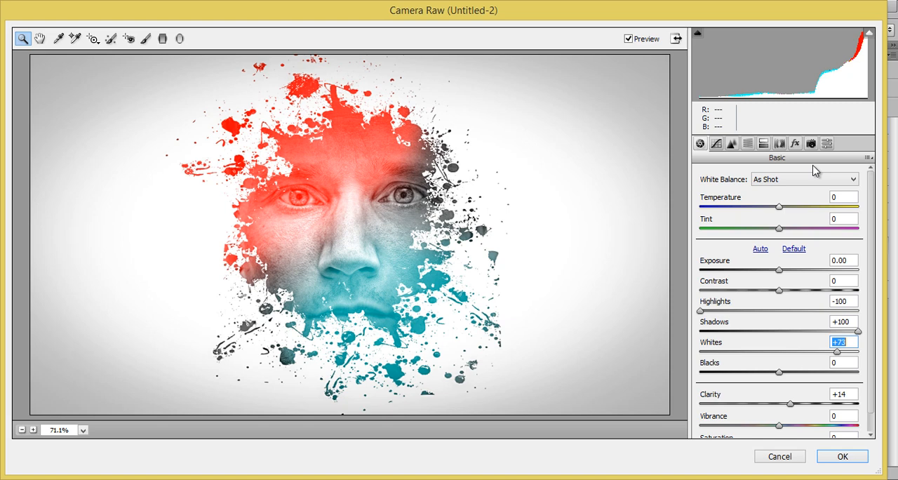
# - Reset the Post Crop Vignetting amount back to 0
pyautogui.click(806, 143)
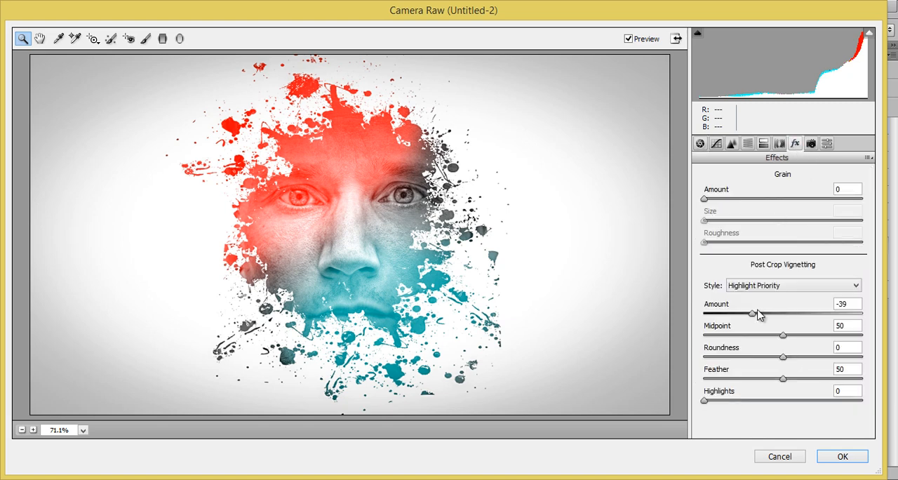
pyautogui.moveTo(754, 315); pyautogui.dragTo(789, 315)
pyautogui.write('0')
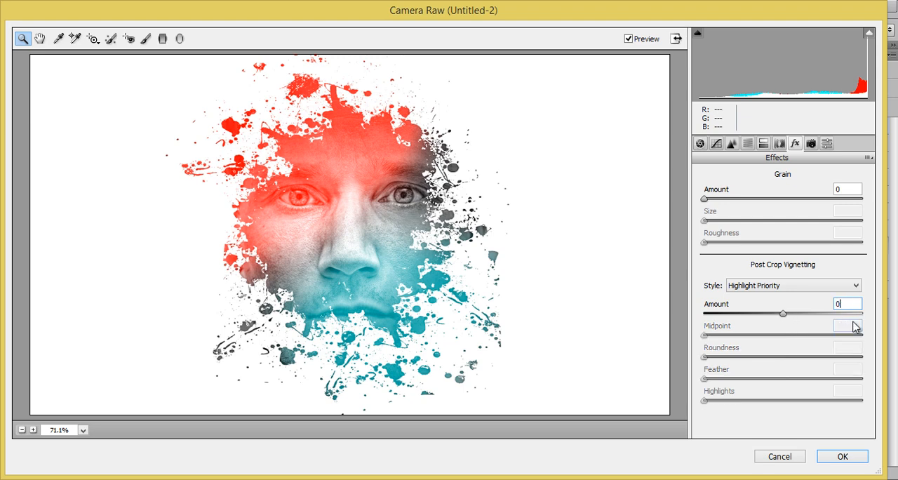
# - Glance at the Detail panel, then raise Whites to +86 in Basic
pyautogui.click(701, 143)
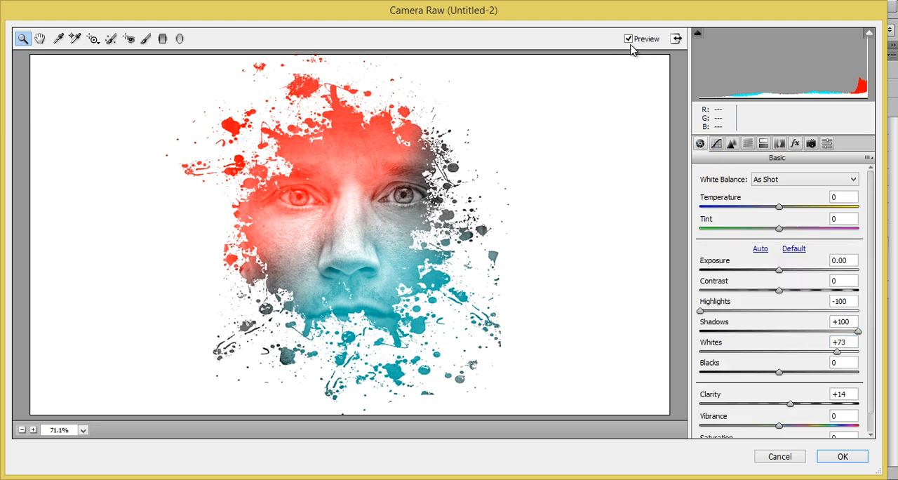
pyautogui.moveTo(719, 196)
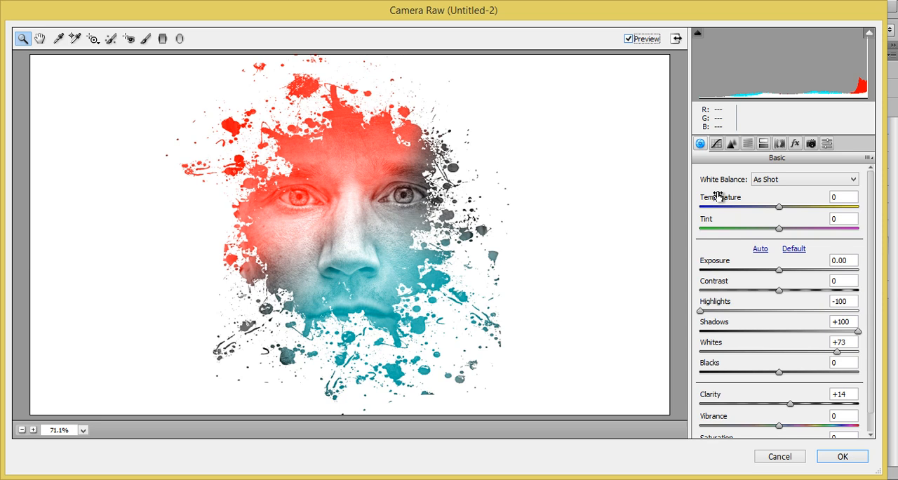
pyautogui.moveTo(772, 179)
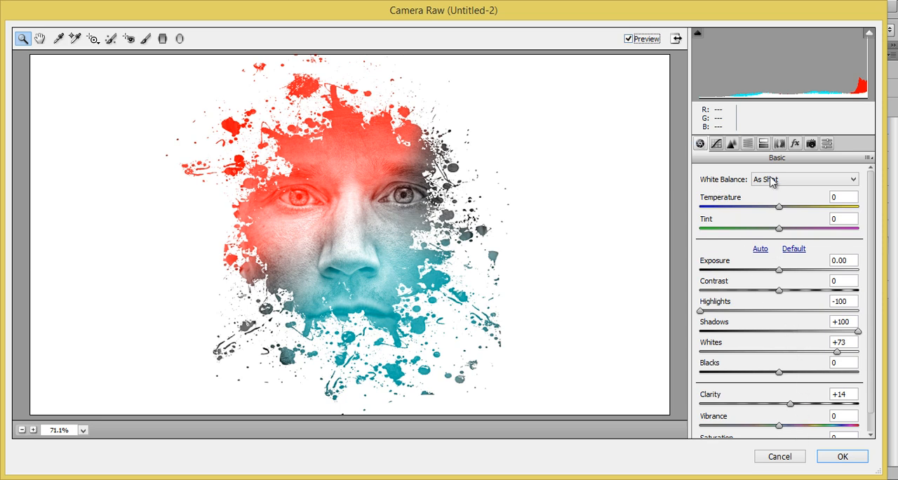
pyautogui.click(731, 143)
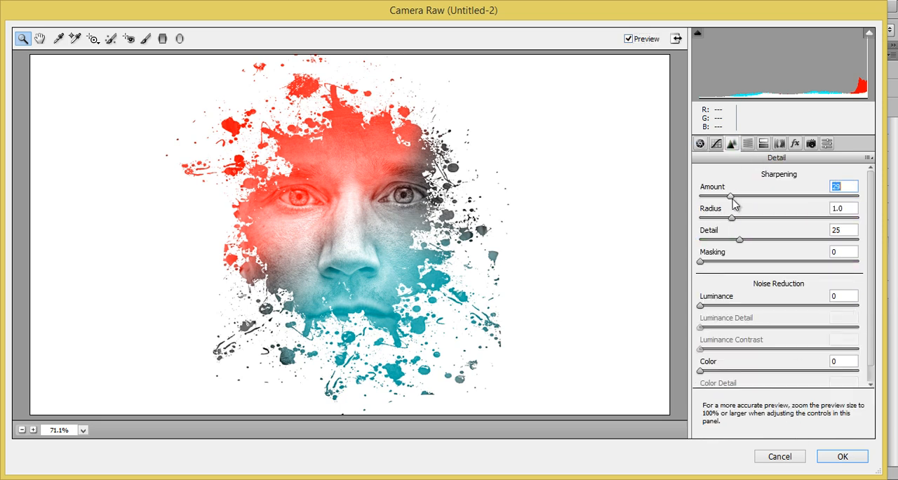
pyautogui.click(699, 143)
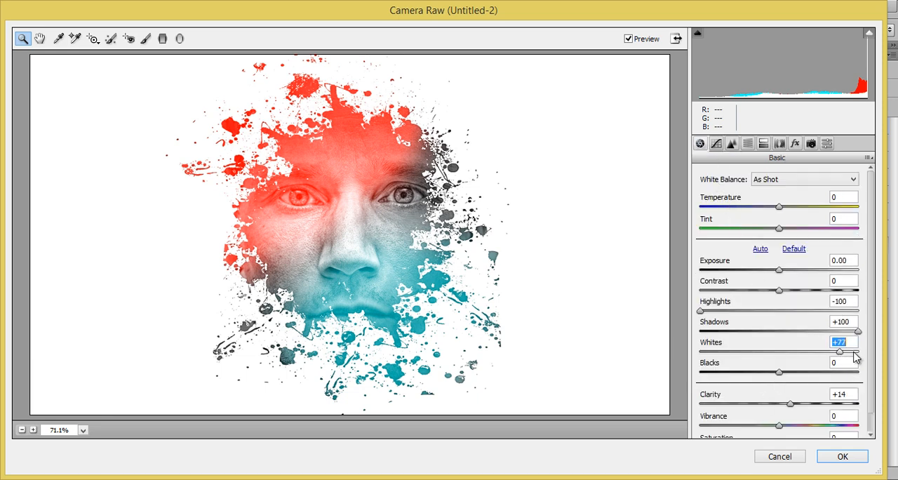
pyautogui.moveTo(839, 351); pyautogui.dragTo(851, 351)
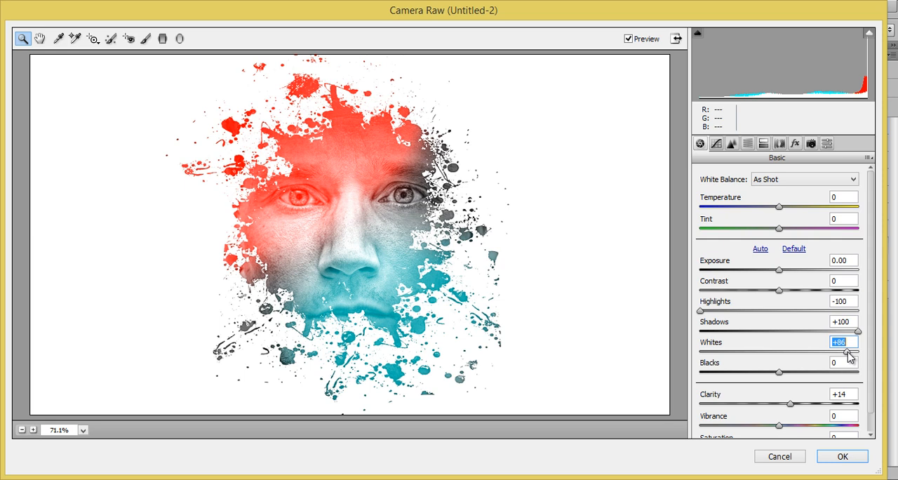
# - Cool the Temperature to -9 and lower the Blacks slider
pyautogui.moveTo(779, 207); pyautogui.dragTo(792, 207)
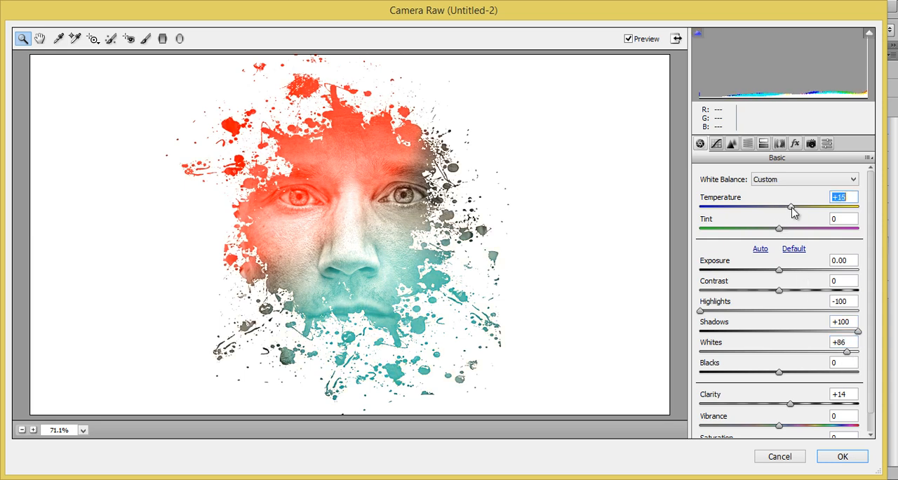
pyautogui.moveTo(791, 208); pyautogui.dragTo(772, 208)
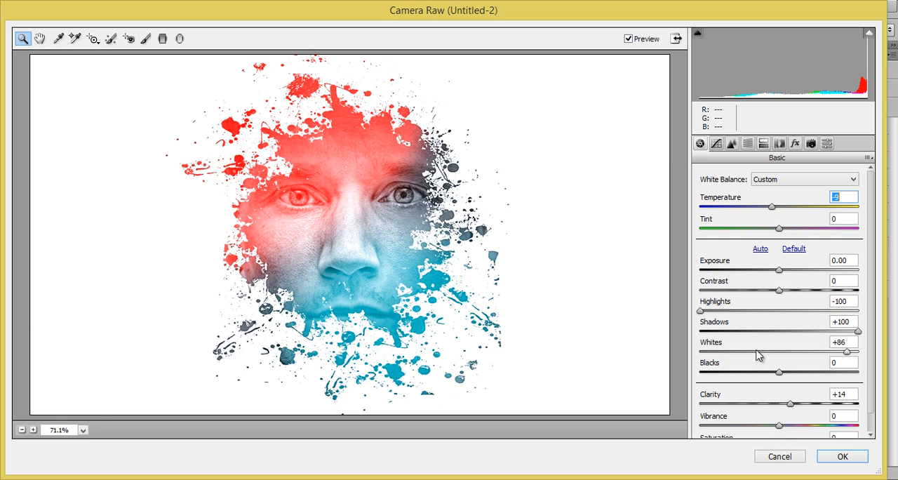
pyautogui.moveTo(778, 374); pyautogui.dragTo(763, 373)
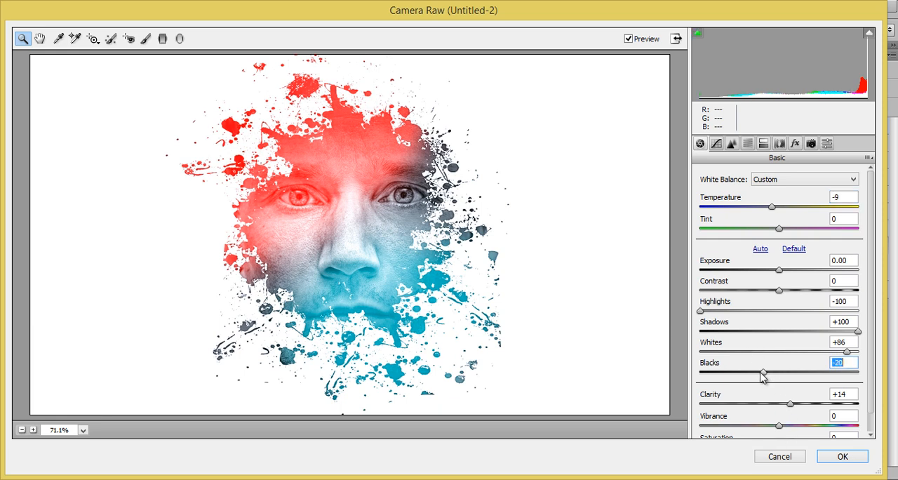
pyautogui.moveTo(763, 374); pyautogui.dragTo(769, 374)
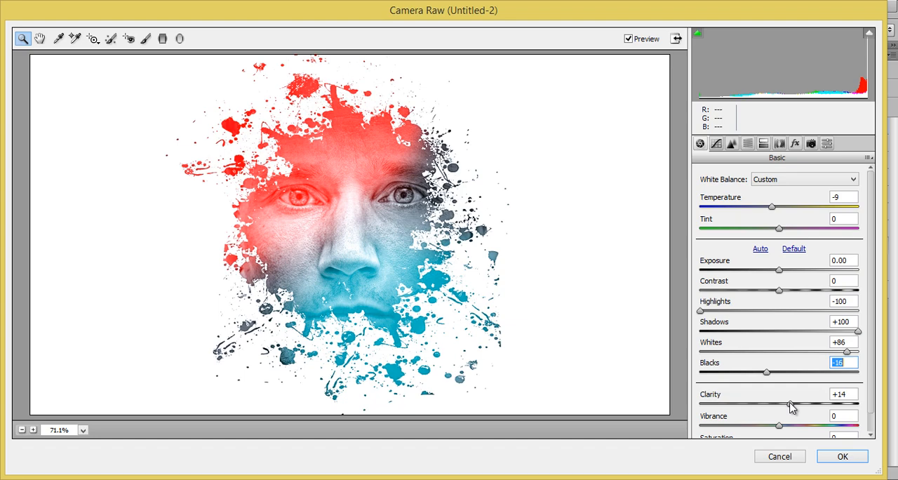